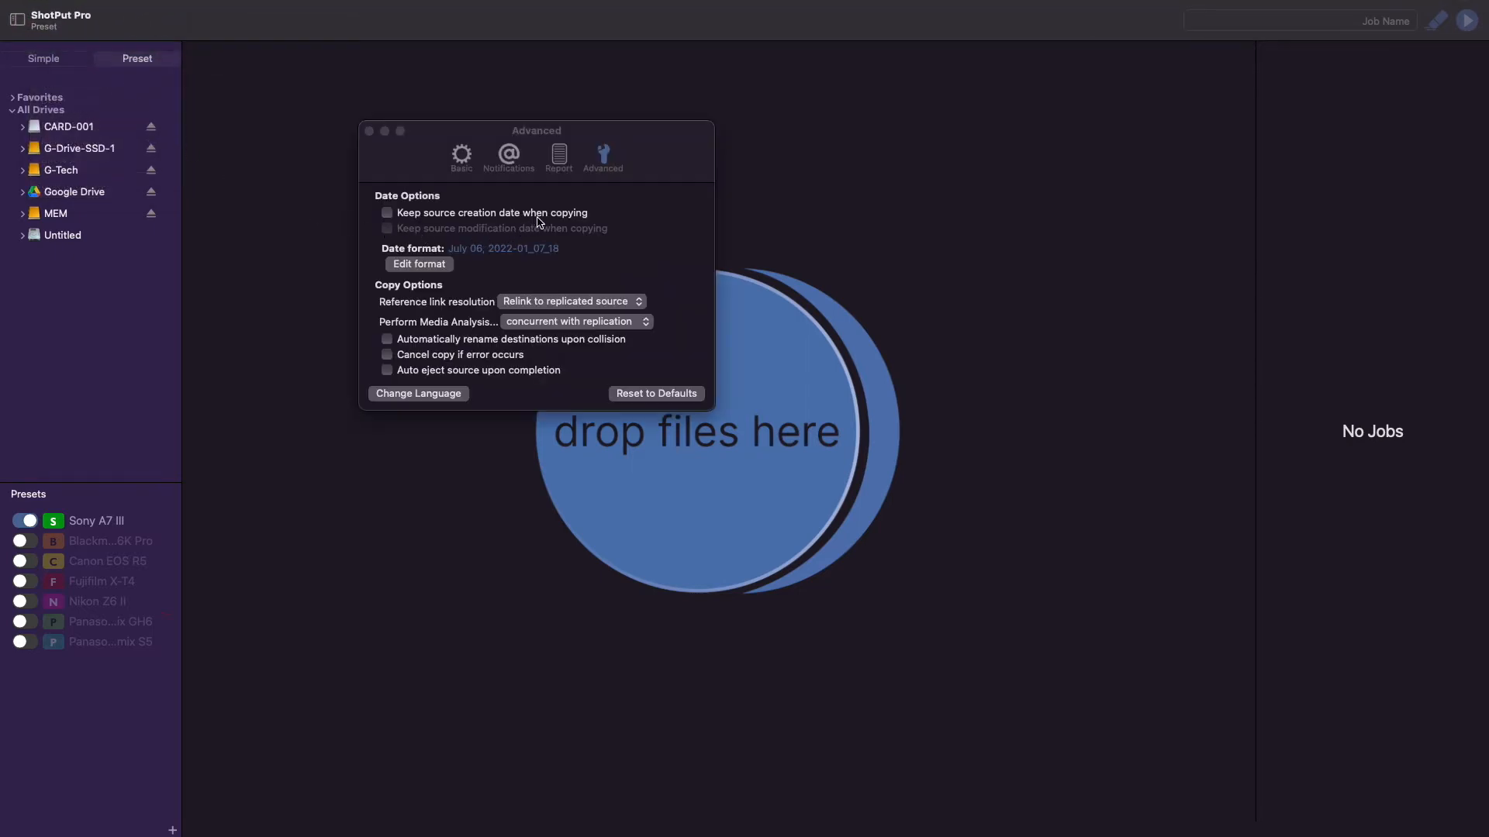
{"action": "mouse_move", "coordinate": [378, 138]}
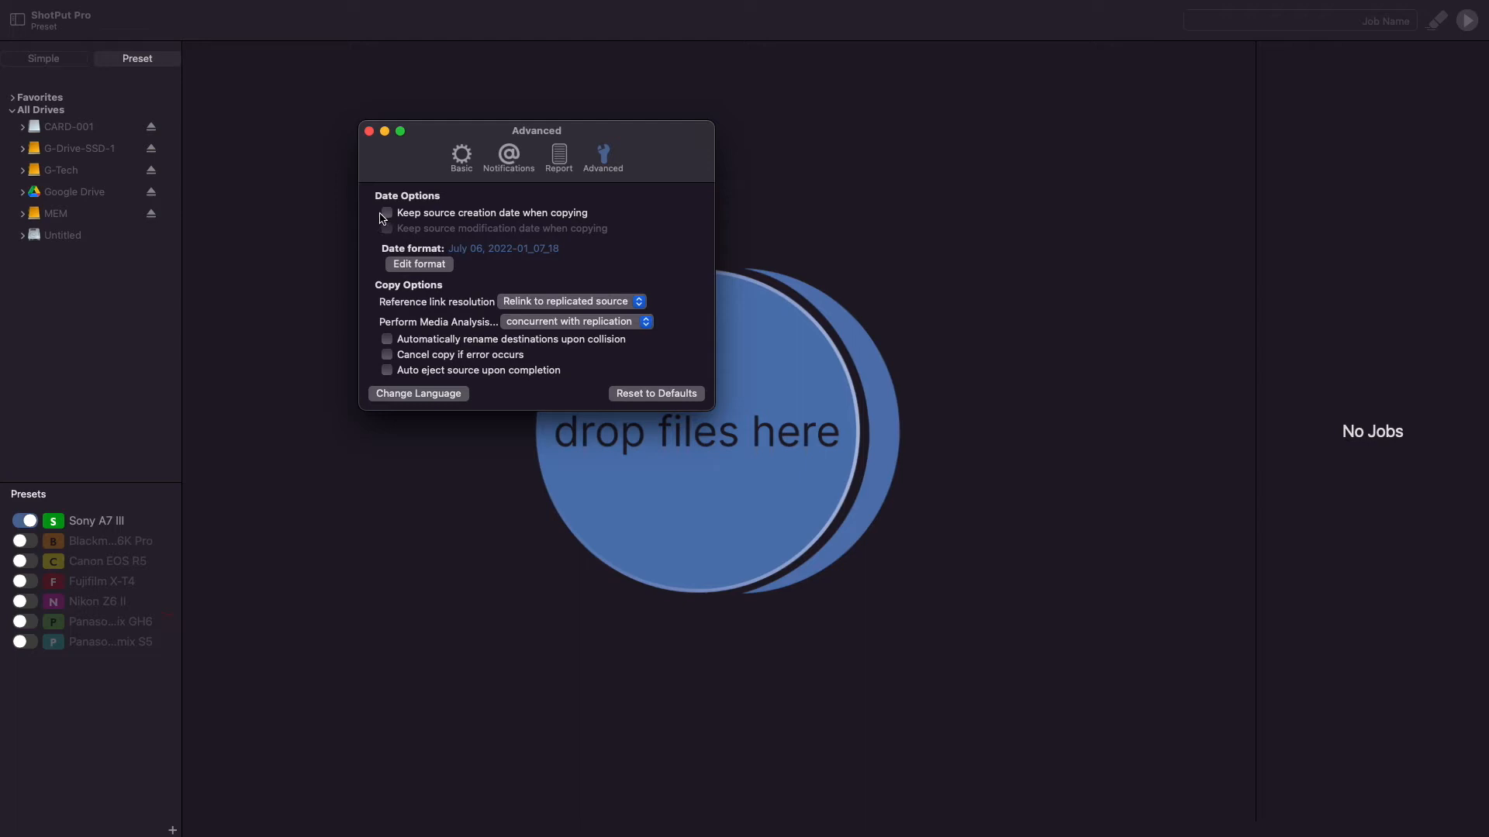
{"action": "mouse_move", "coordinate": [387, 233]}
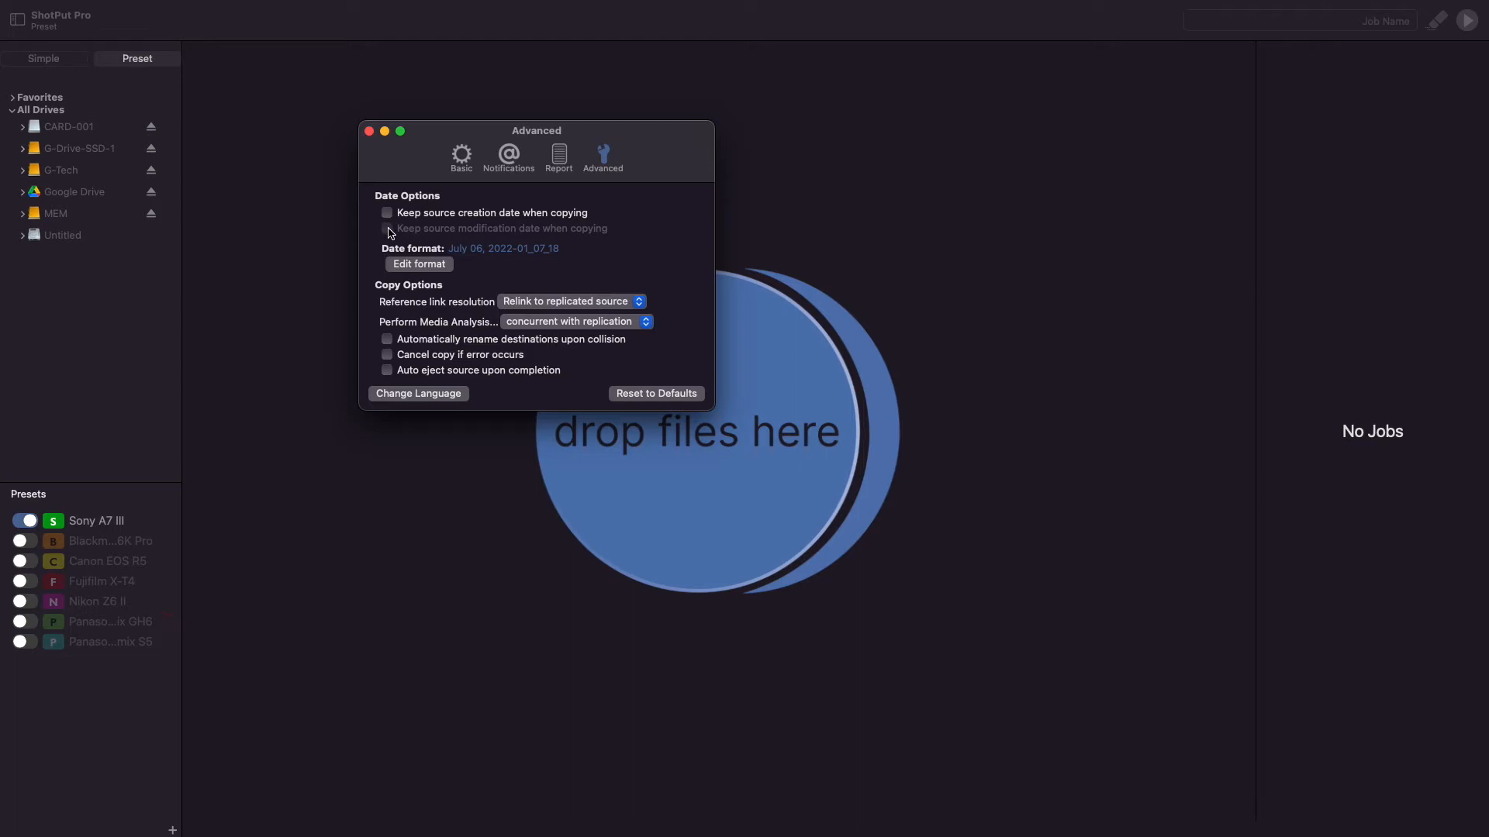
{"action": "mouse_move", "coordinate": [384, 231]}
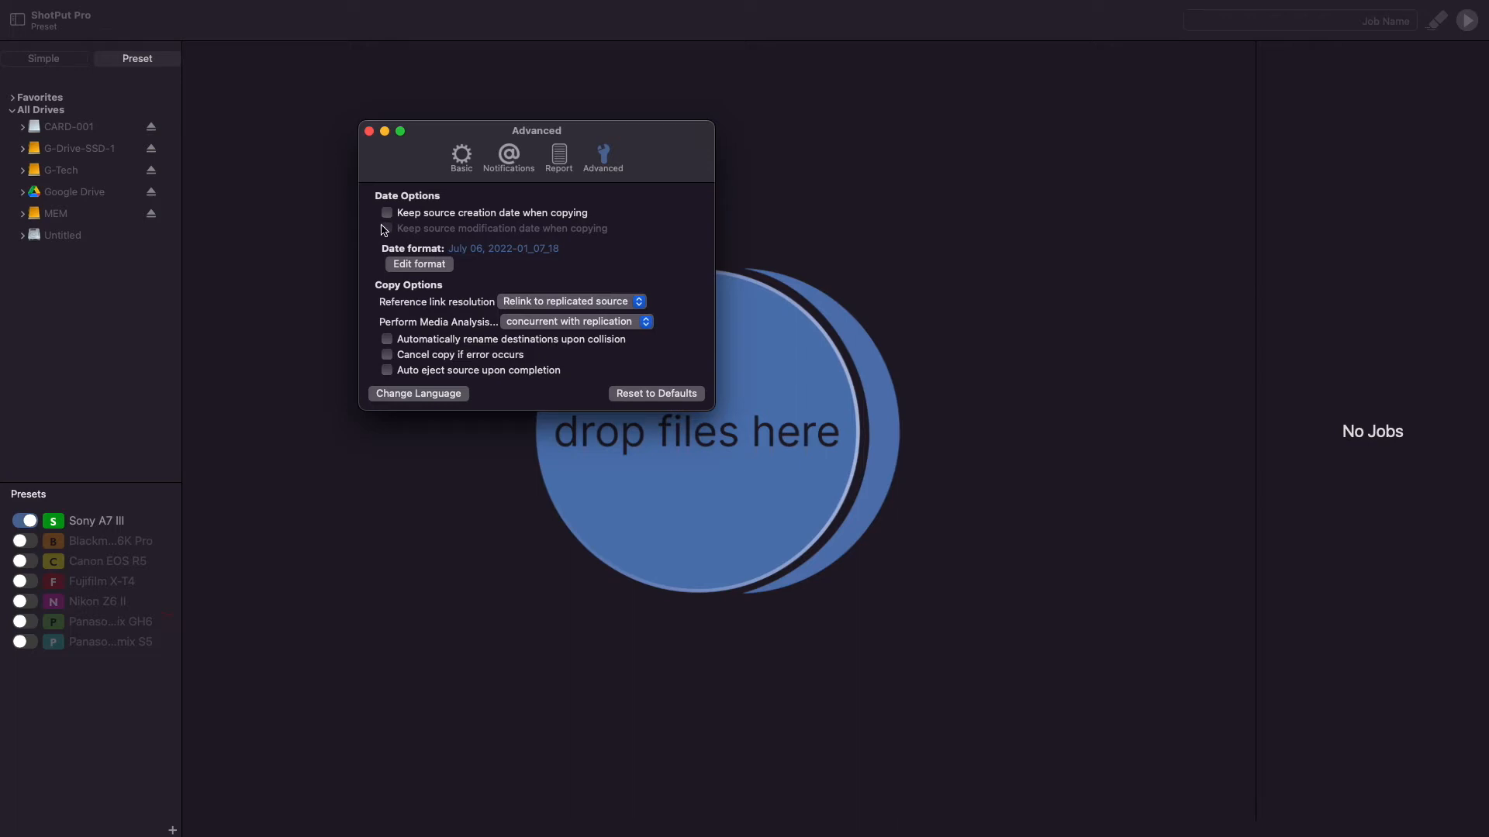
- Keep the source creation date and source modification date when copying
{"action": "left_click", "coordinate": [386, 213]}
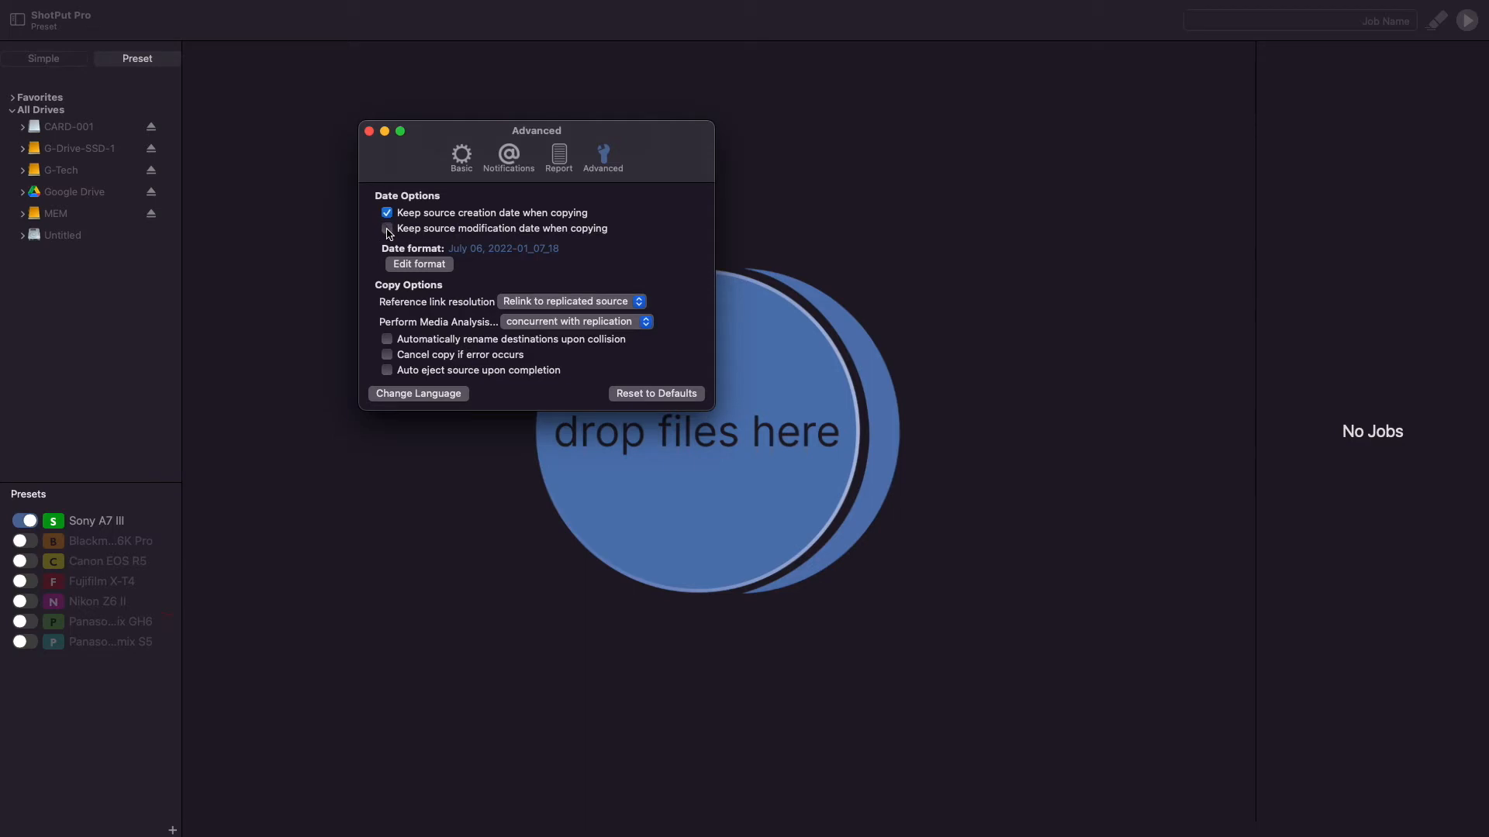
{"action": "left_click", "coordinate": [387, 228]}
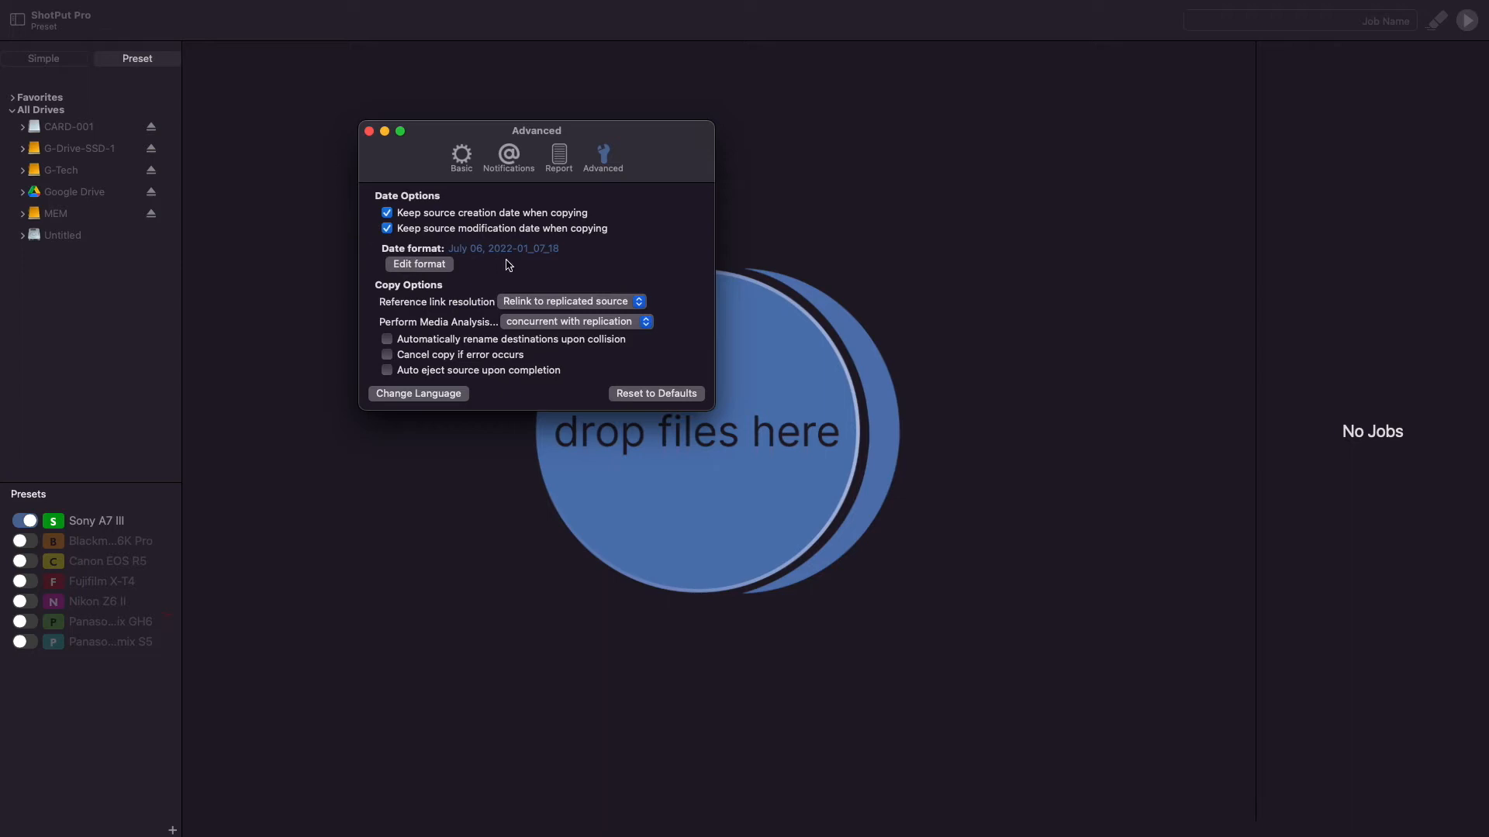
- In the date format editor, try the common formats and settle on simple American month-day-year
{"action": "left_click", "coordinate": [417, 264]}
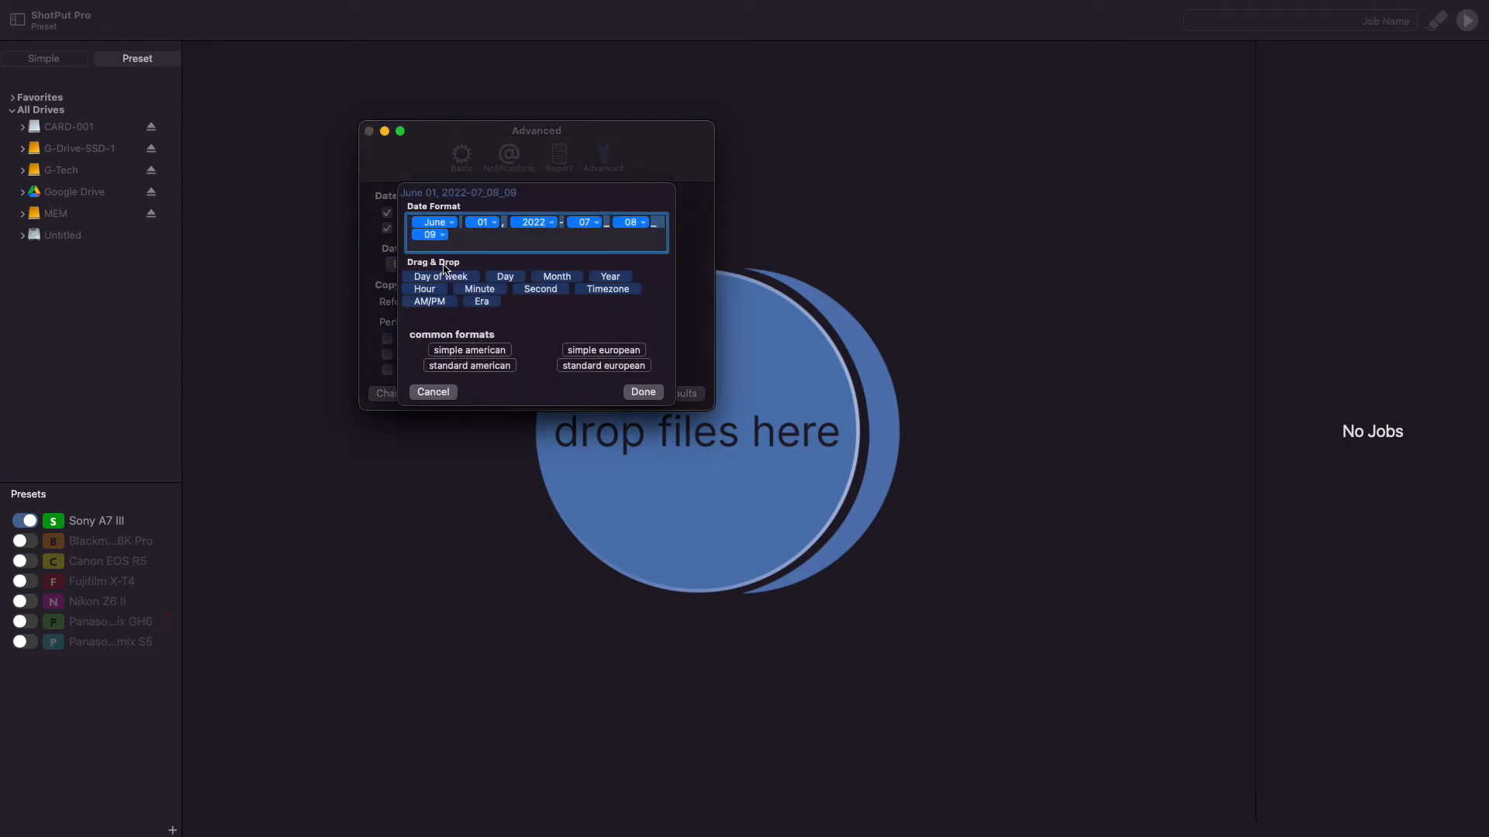
{"action": "mouse_move", "coordinate": [531, 323]}
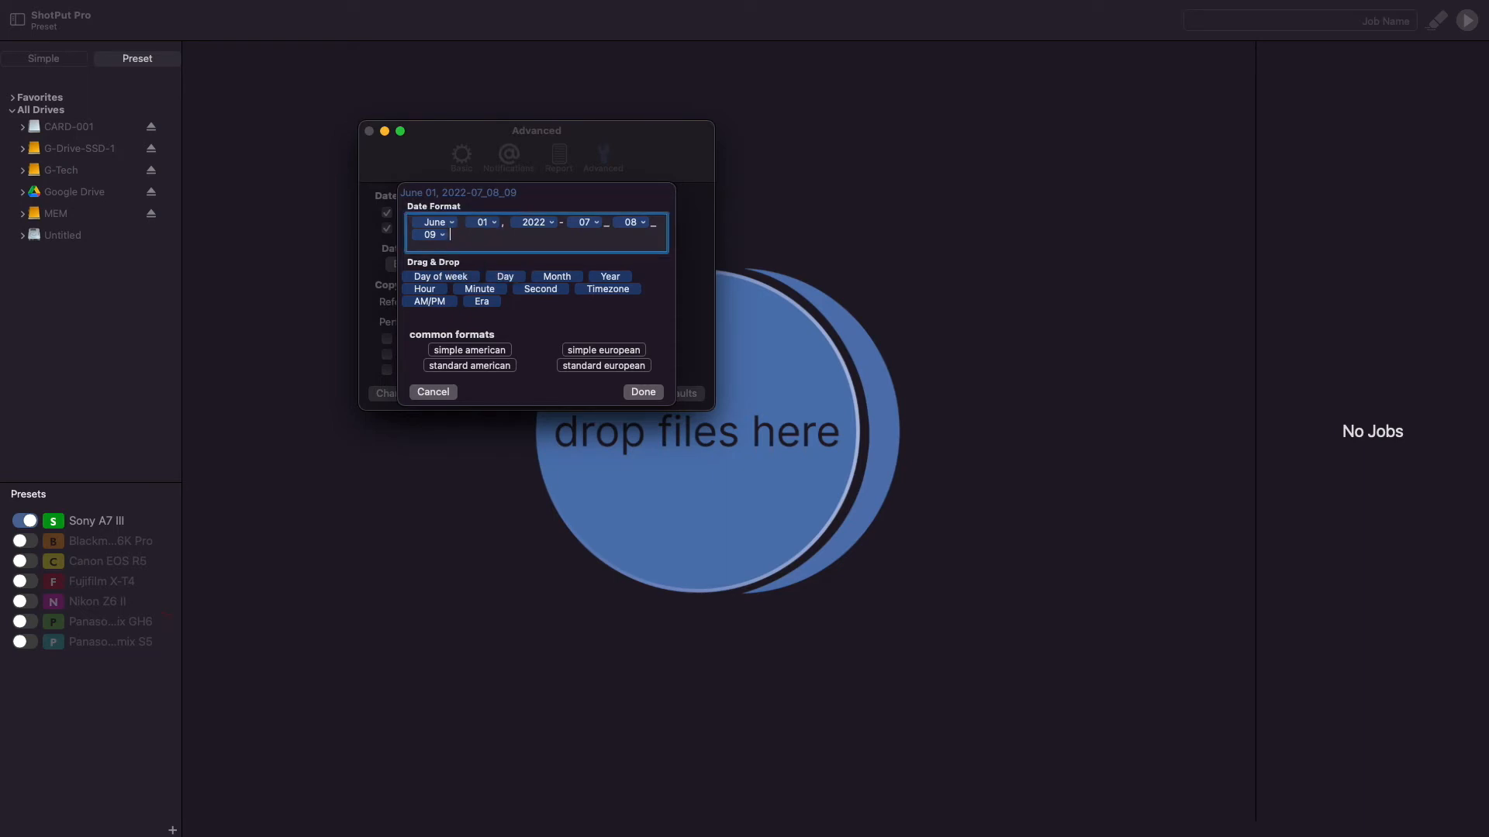
{"action": "mouse_move", "coordinate": [467, 252]}
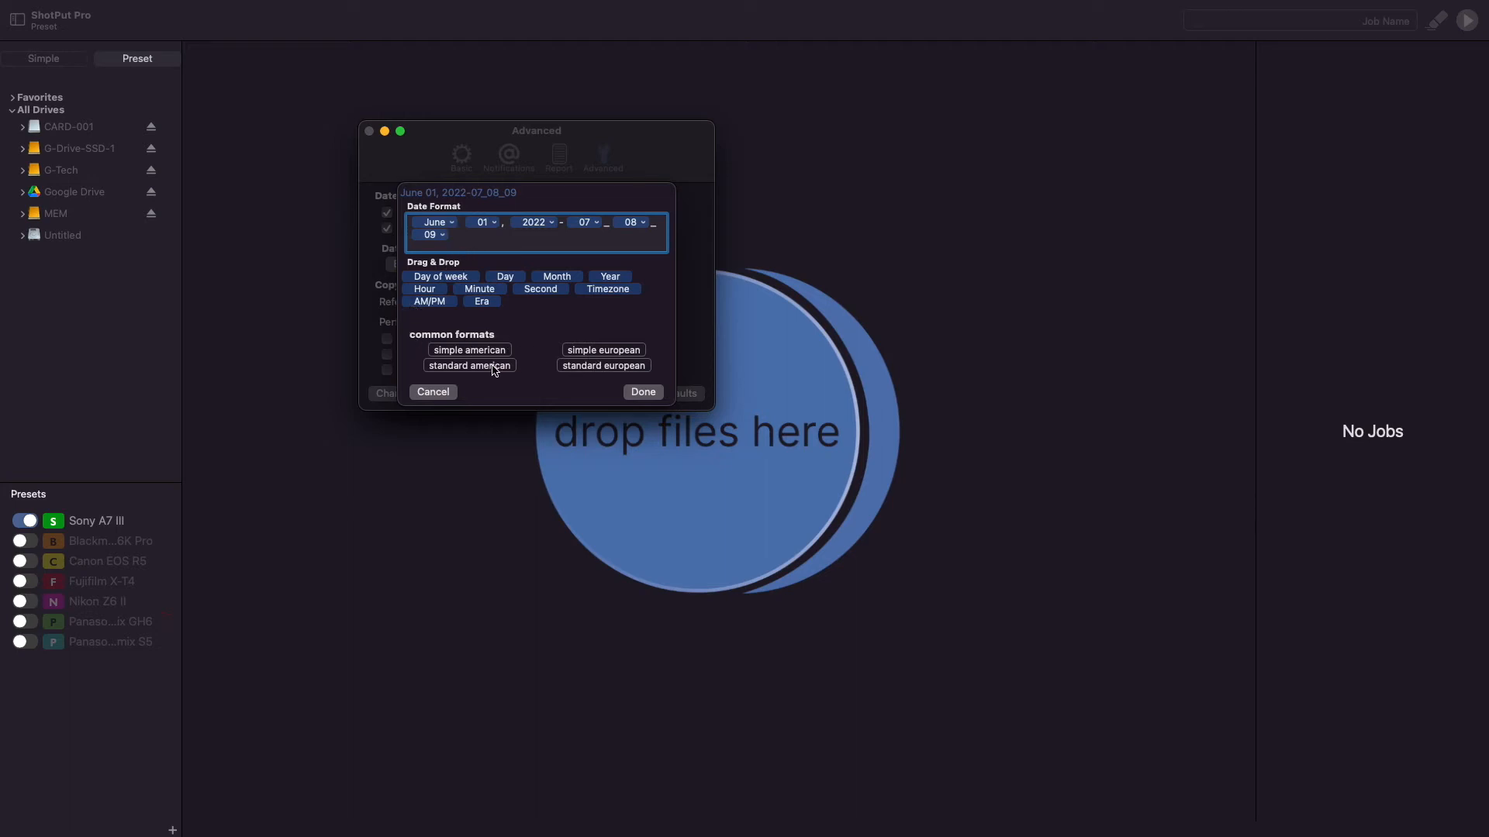
{"action": "left_click", "coordinate": [469, 349]}
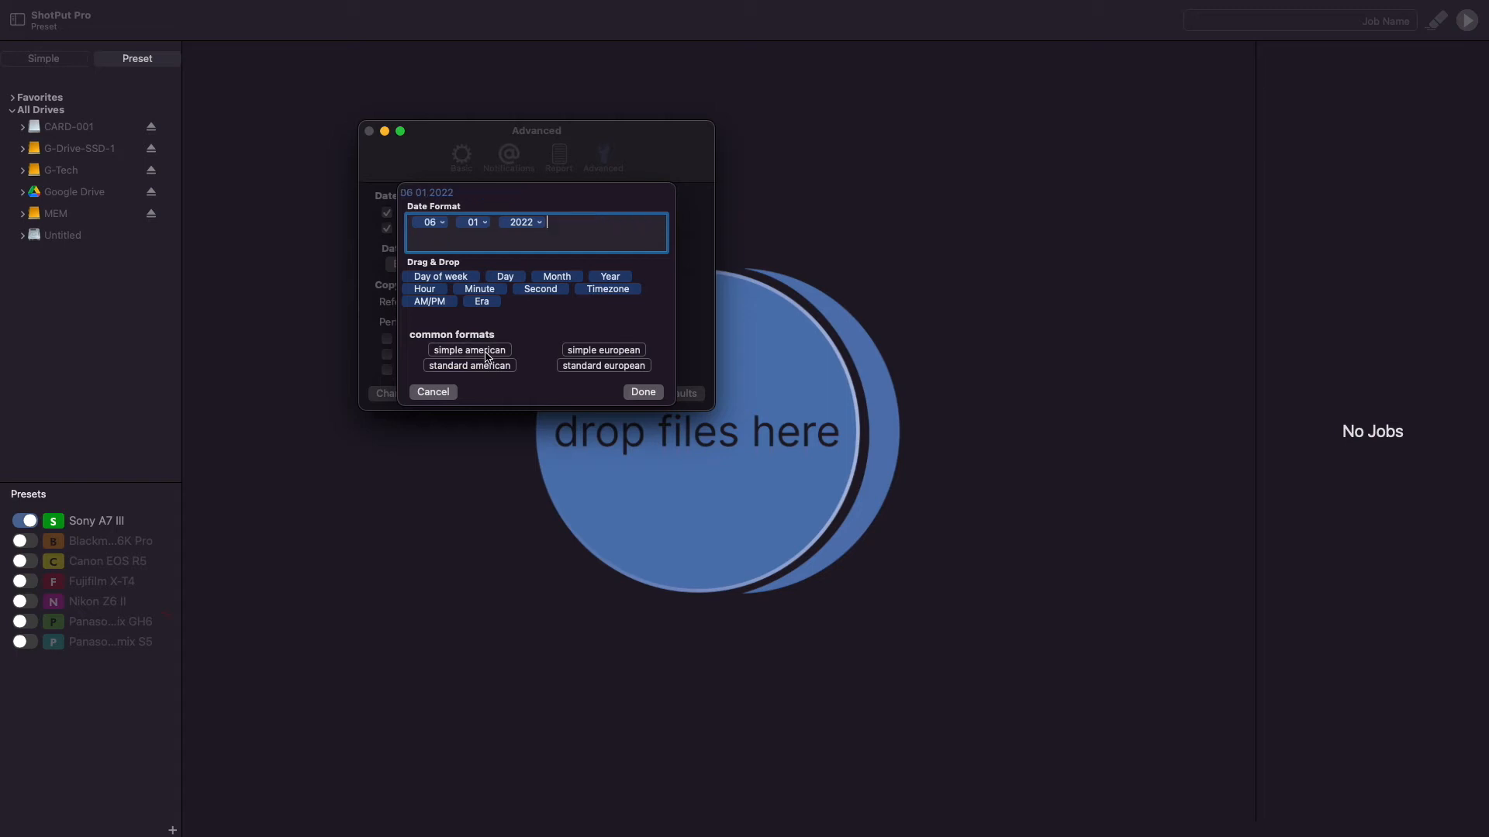
{"action": "left_click", "coordinate": [469, 366]}
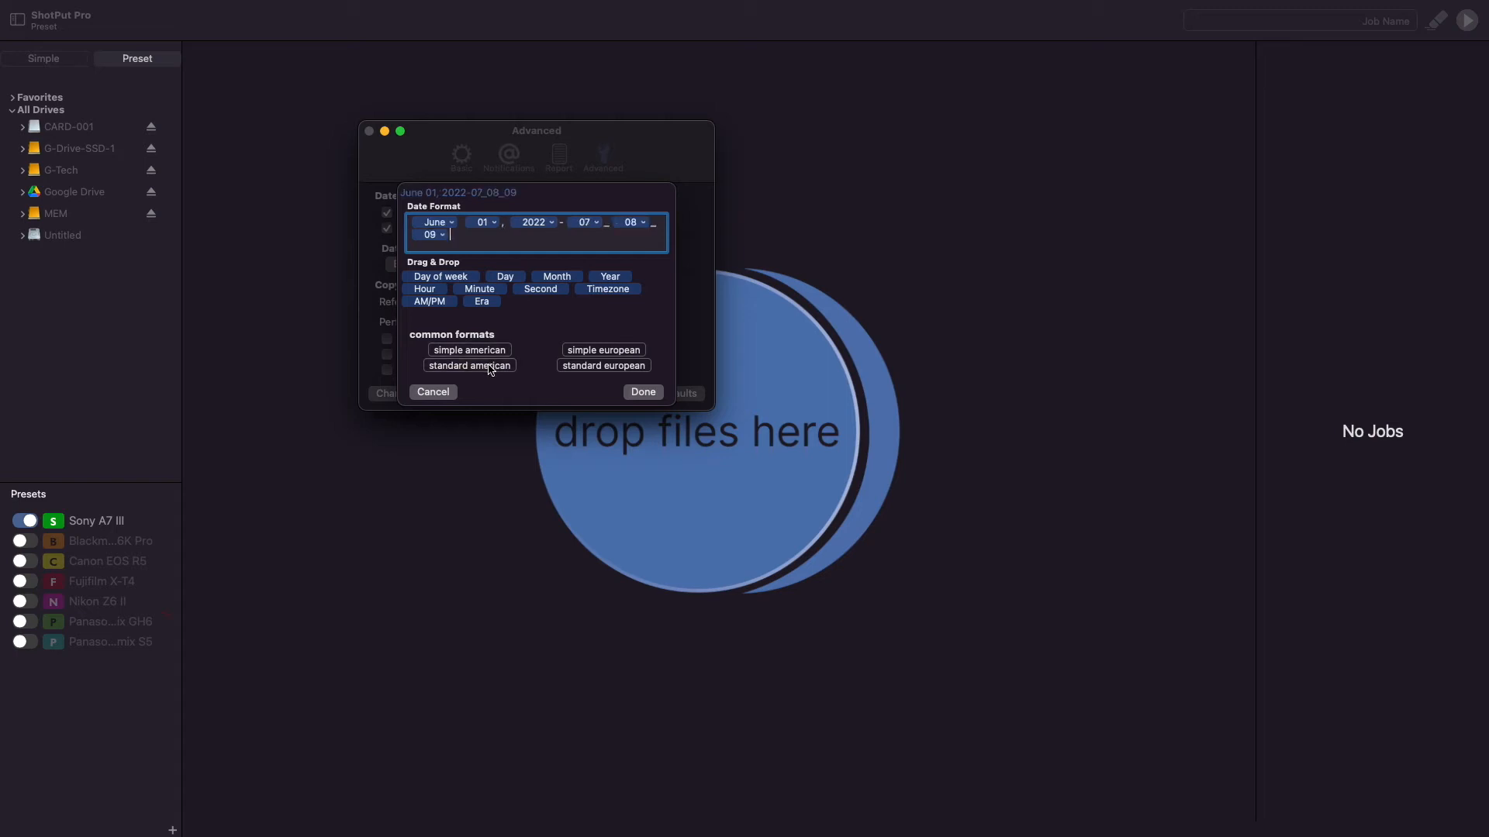
{"action": "left_click", "coordinate": [603, 349]}
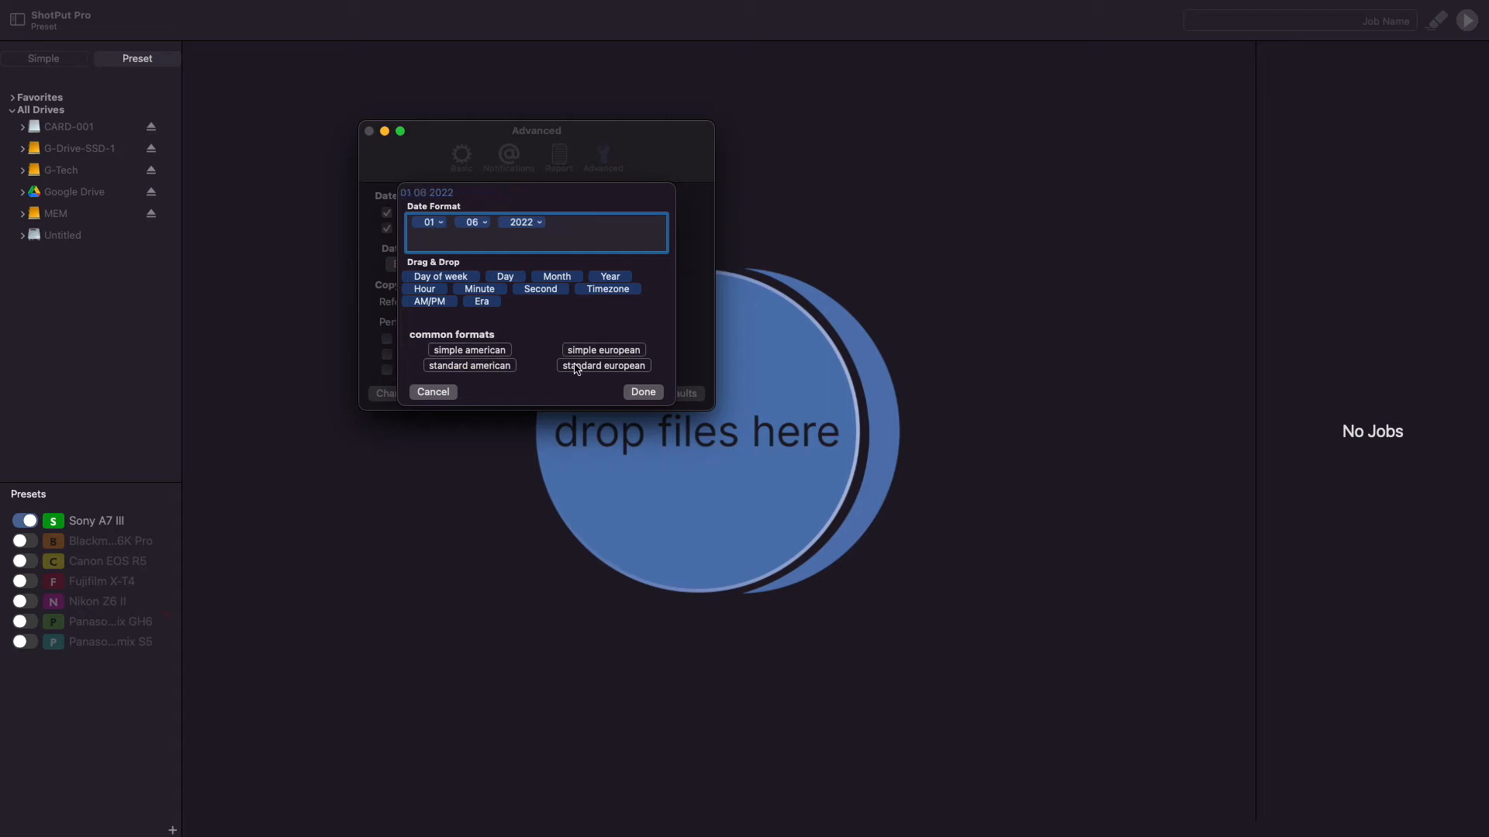
{"action": "left_click", "coordinate": [603, 366]}
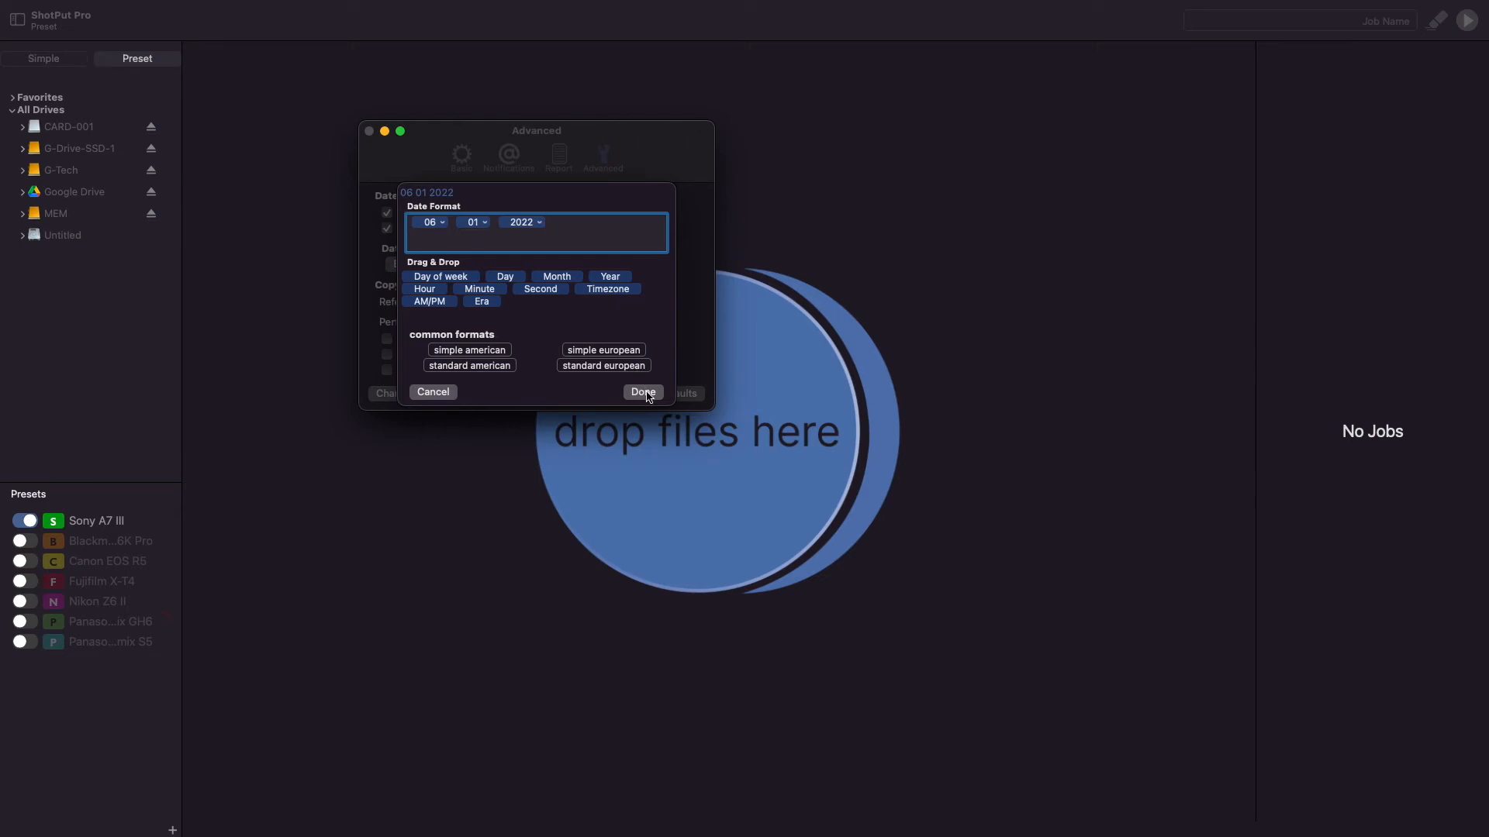
{"action": "left_click", "coordinate": [548, 222]}
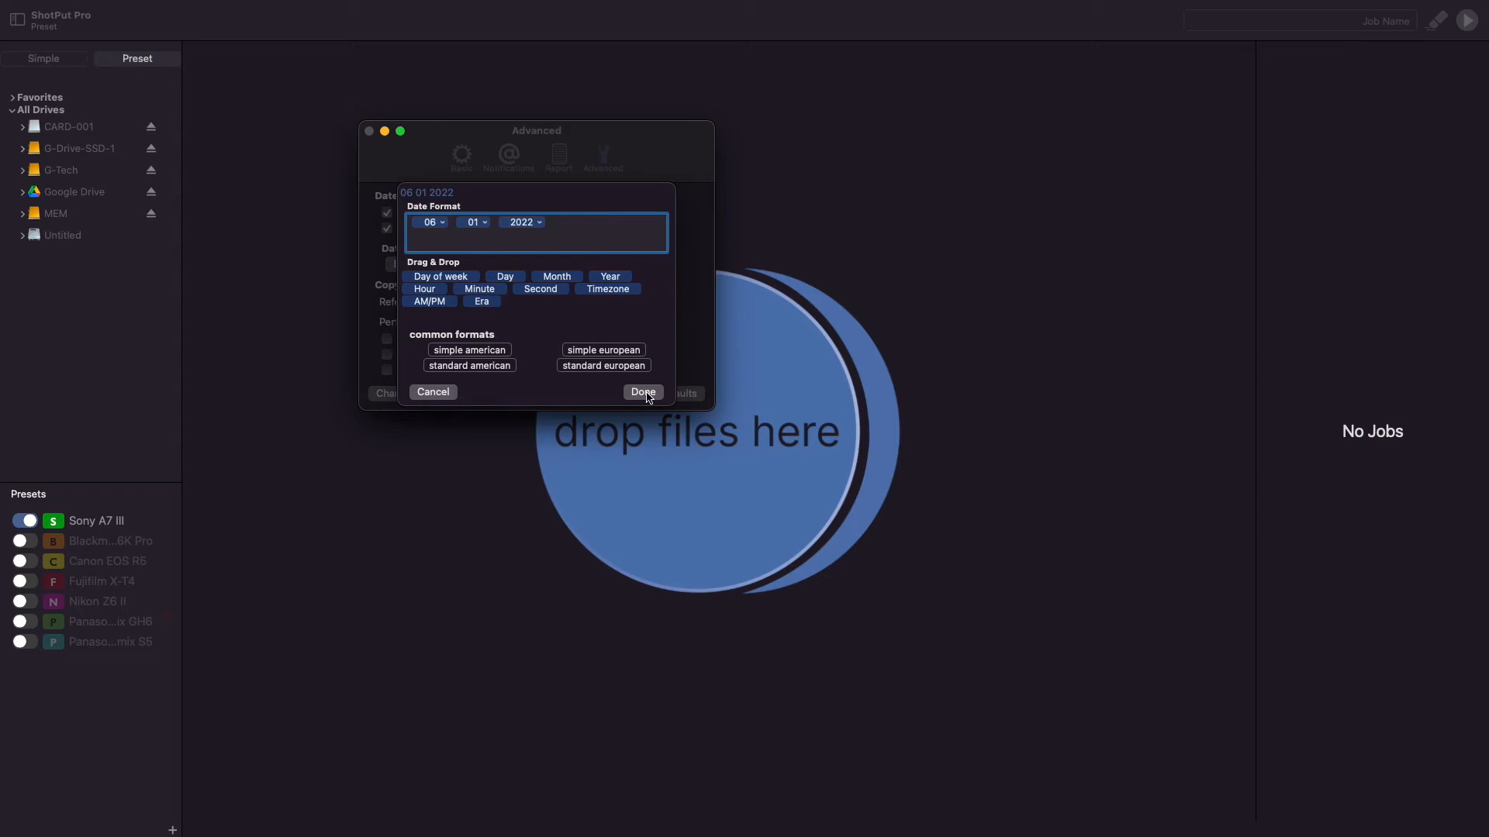
{"action": "left_click", "coordinate": [642, 392]}
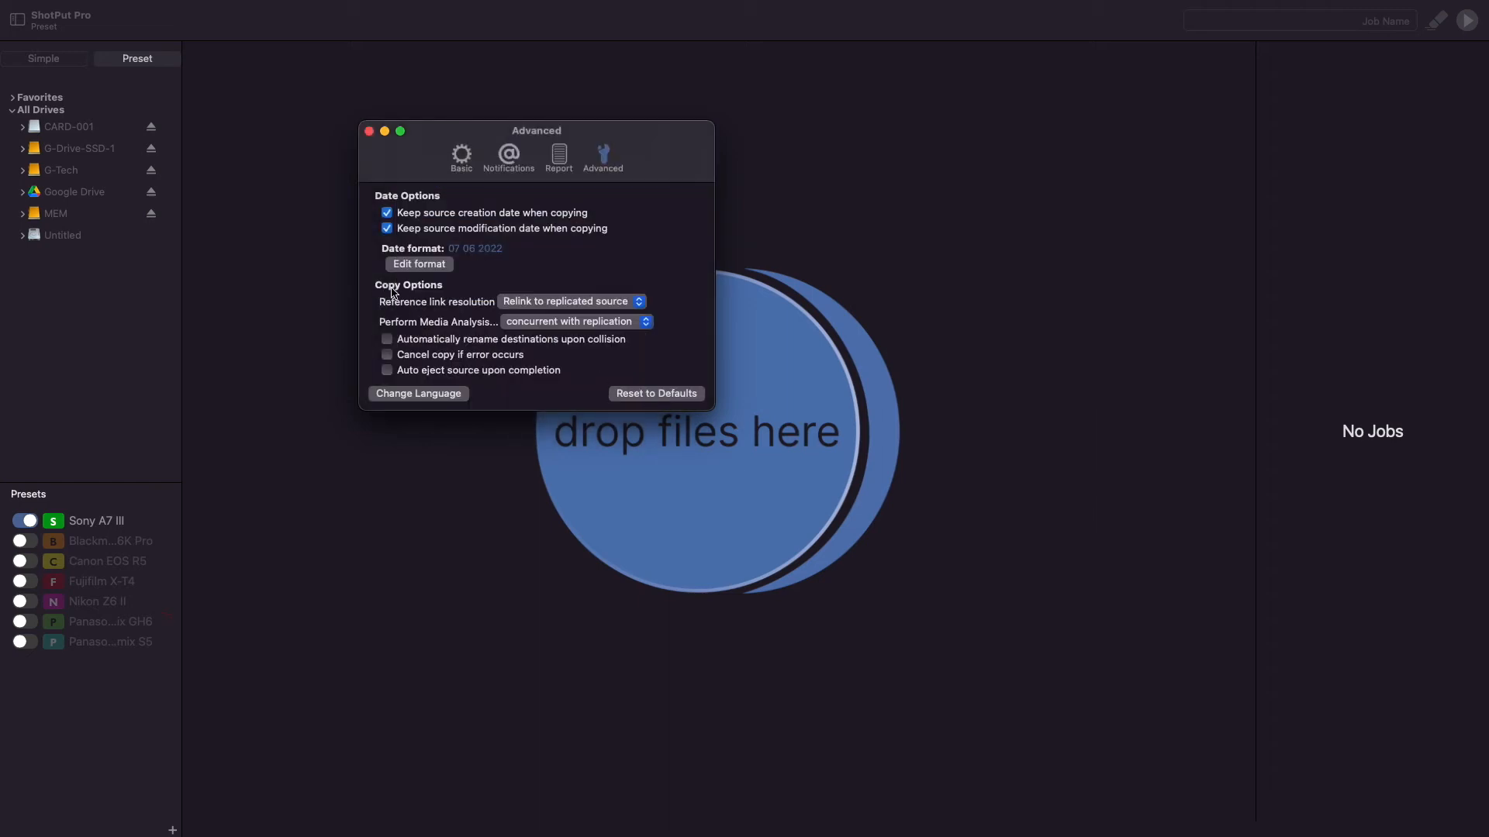
{"action": "mouse_move", "coordinate": [440, 315]}
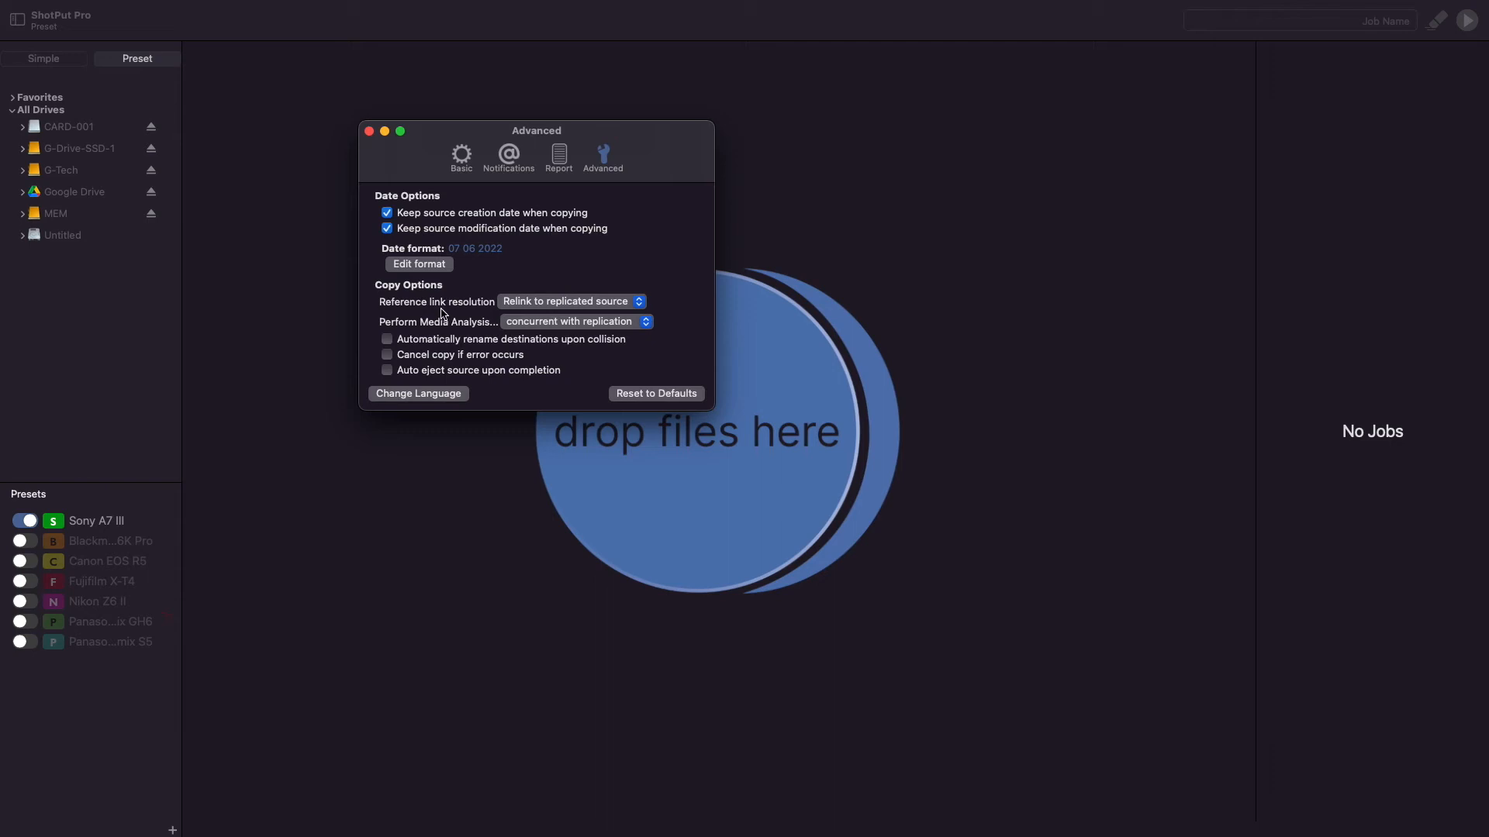
{"action": "mouse_move", "coordinate": [549, 310]}
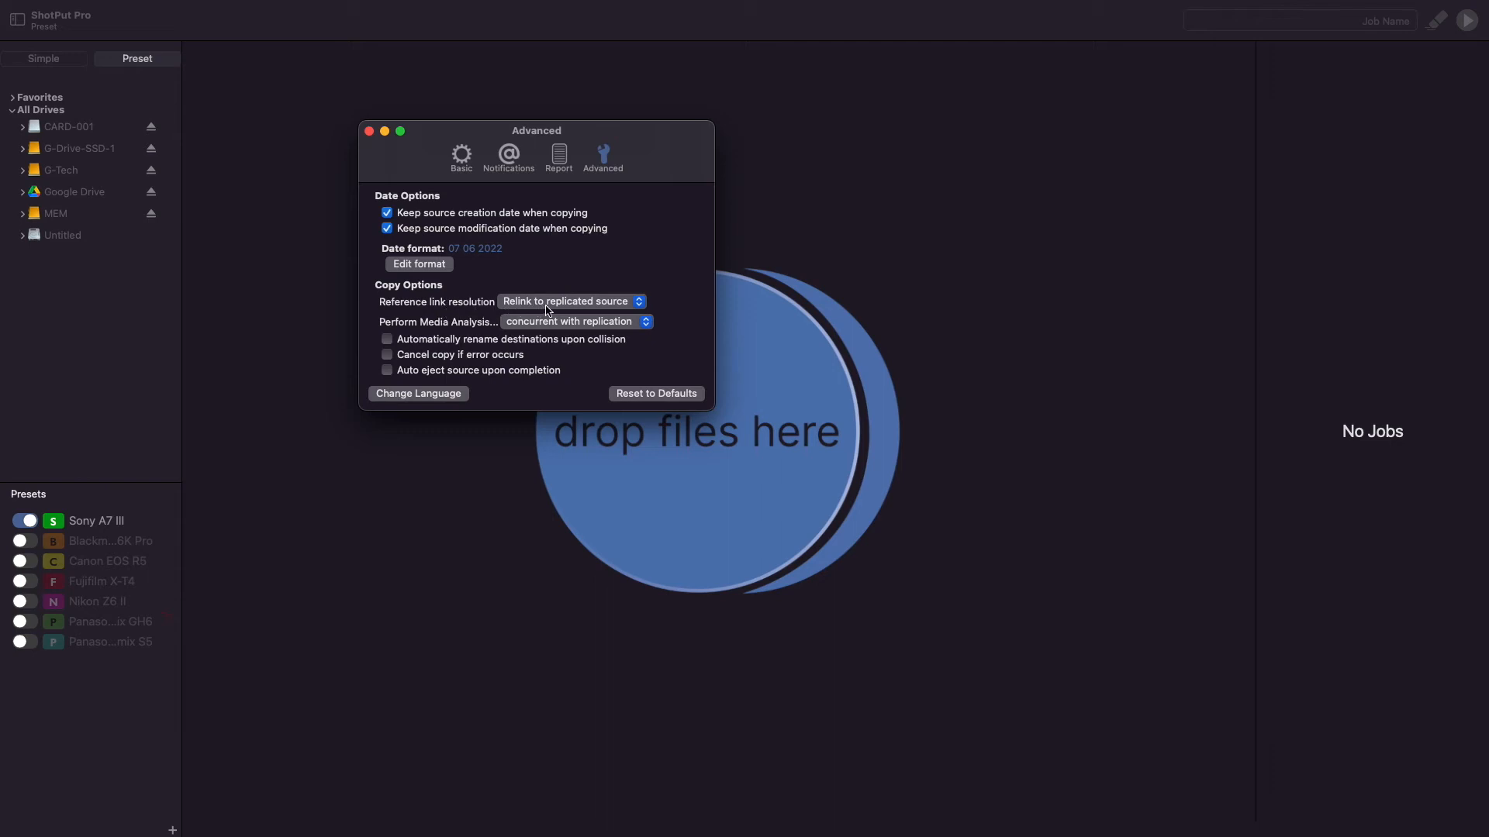
{"action": "mouse_move", "coordinate": [569, 301]}
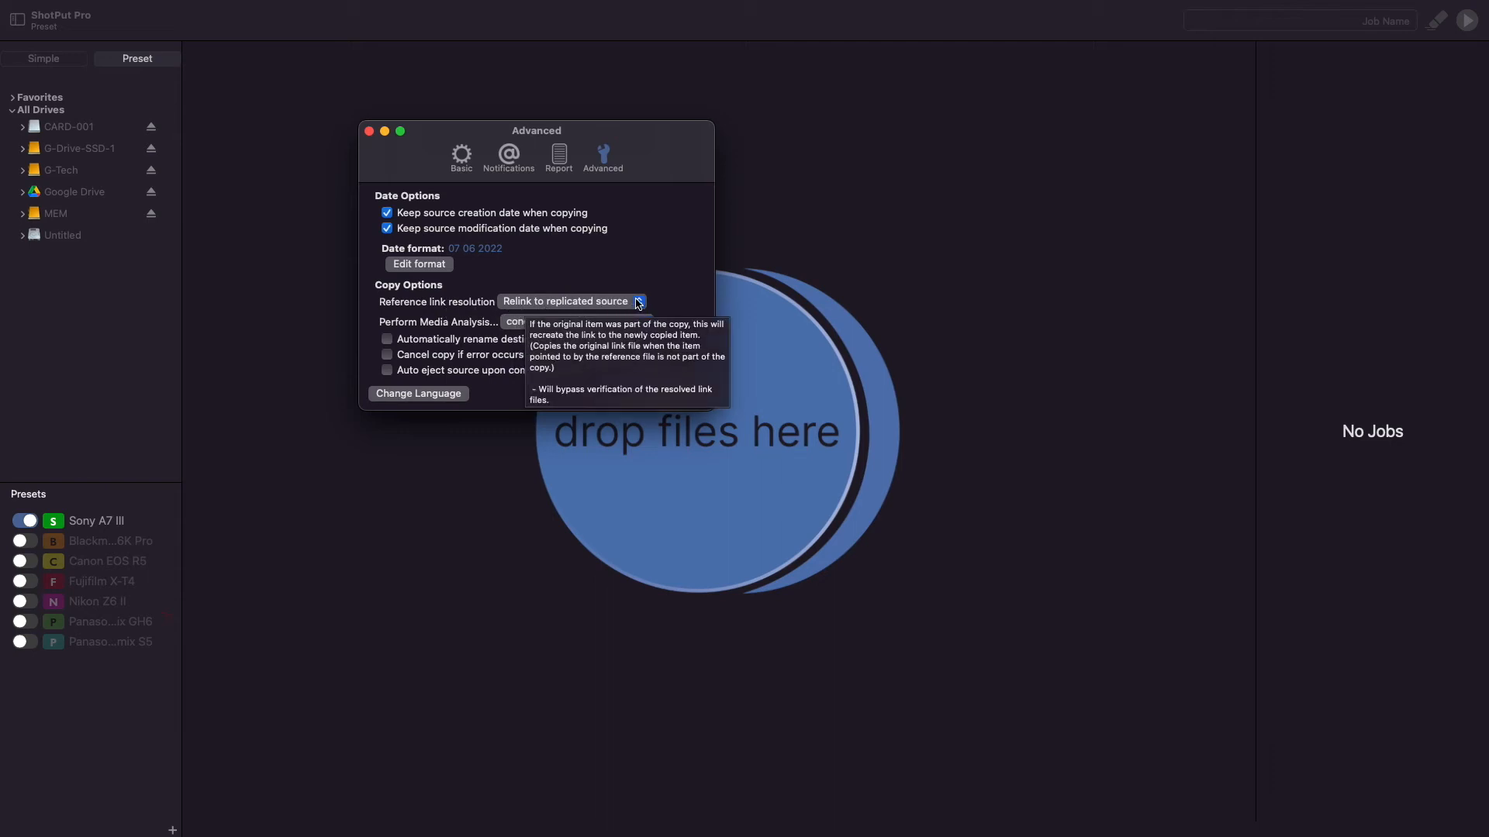
- Set Reference link resolution to 'Copy original link' instead of relinking to the replicated source
{"action": "left_click", "coordinate": [569, 303]}
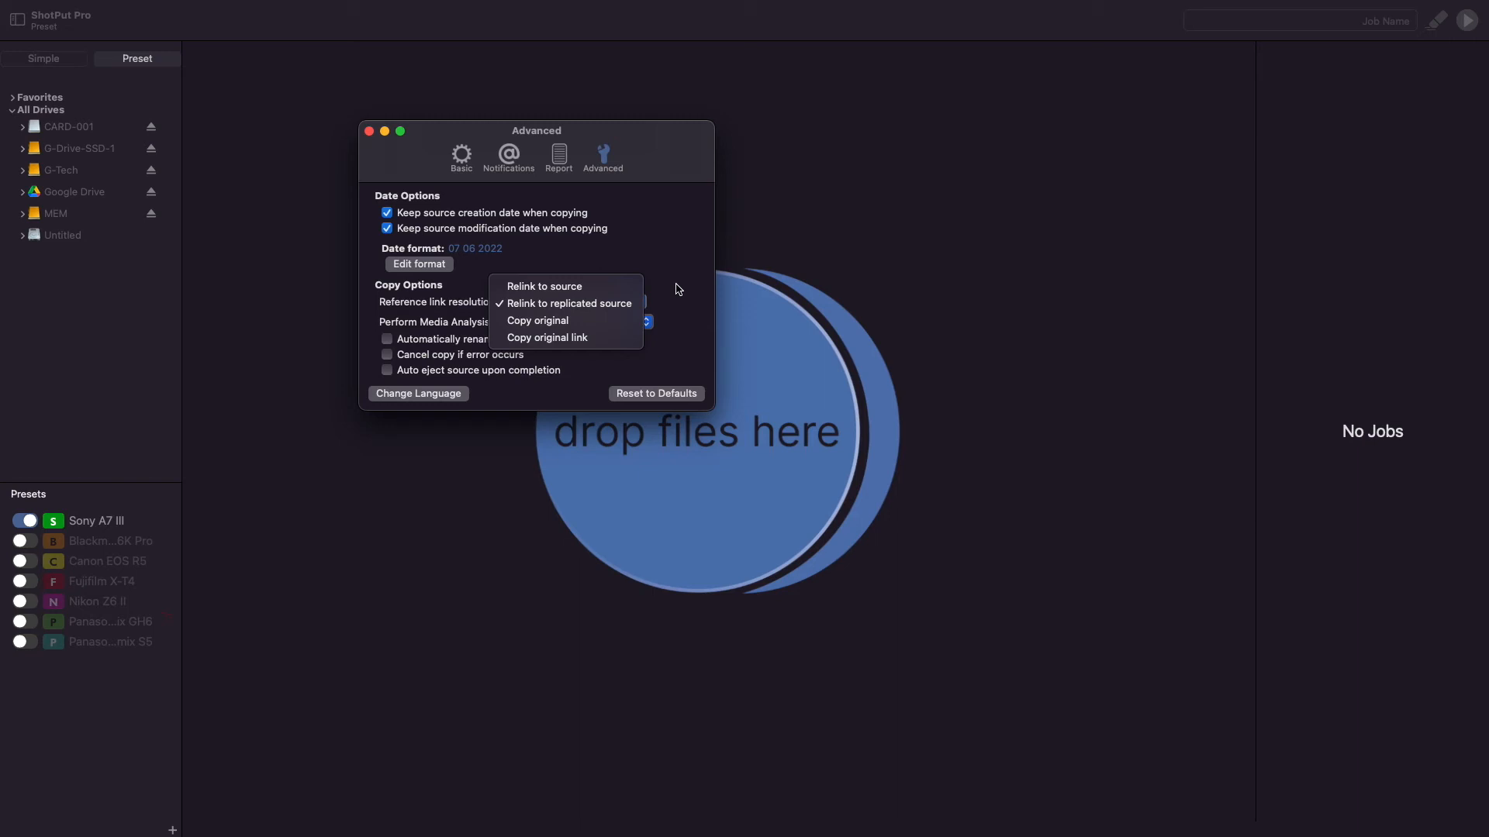
{"action": "left_click", "coordinate": [544, 303]}
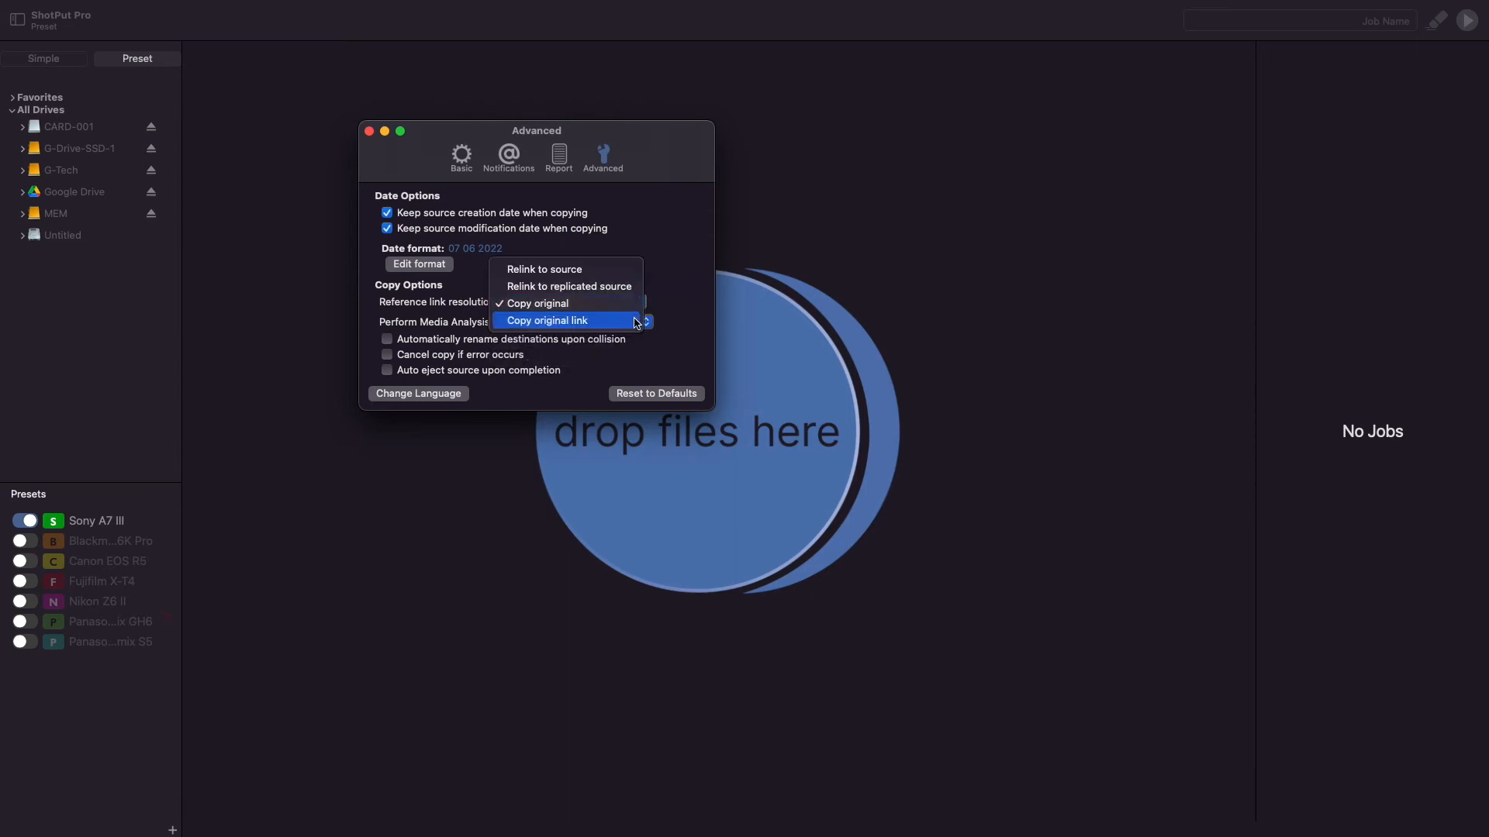
{"action": "left_click", "coordinate": [546, 319]}
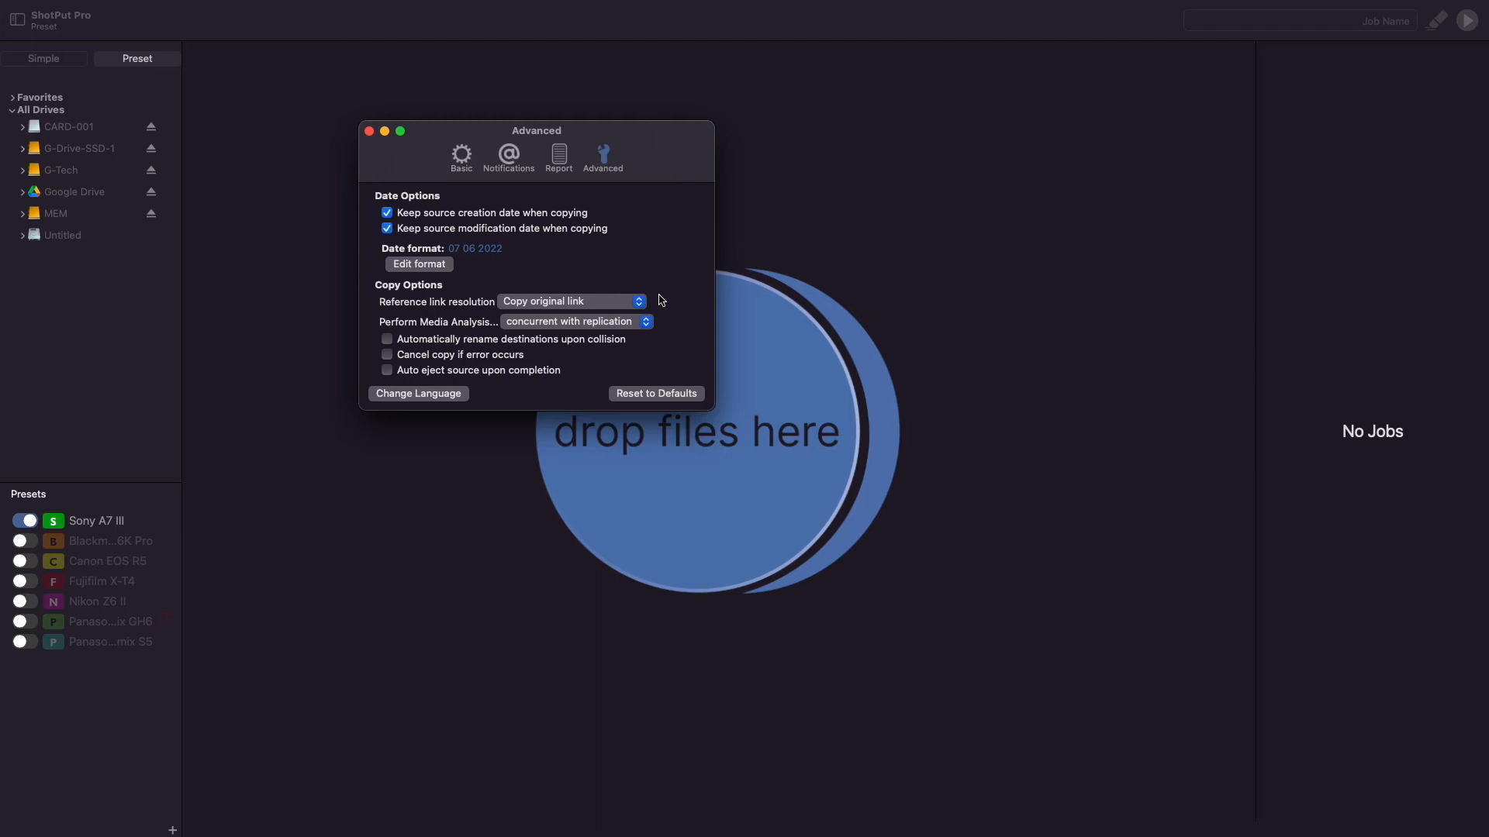
{"action": "mouse_move", "coordinate": [659, 324]}
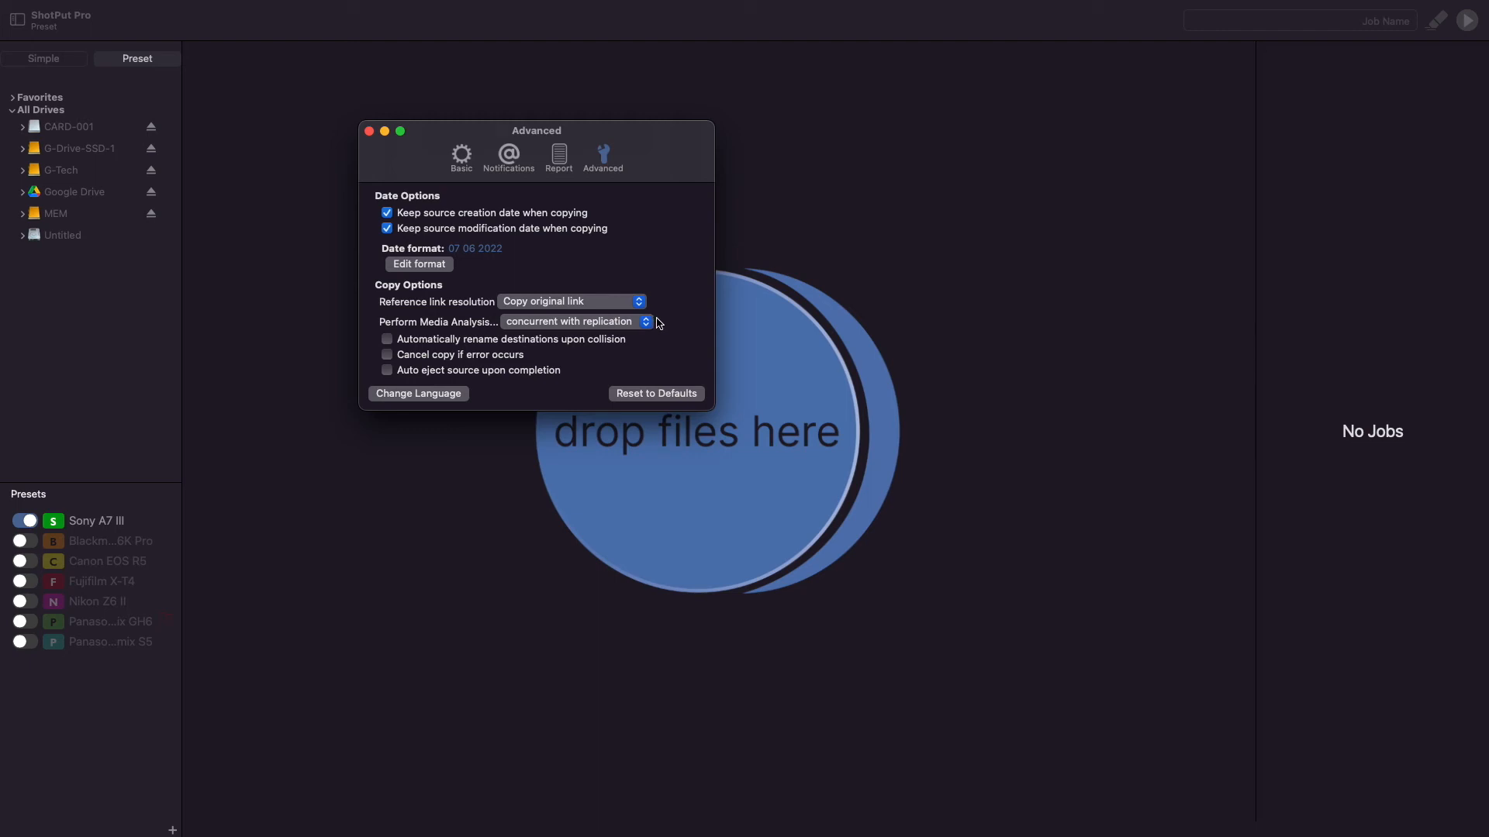
{"action": "left_click", "coordinate": [572, 321]}
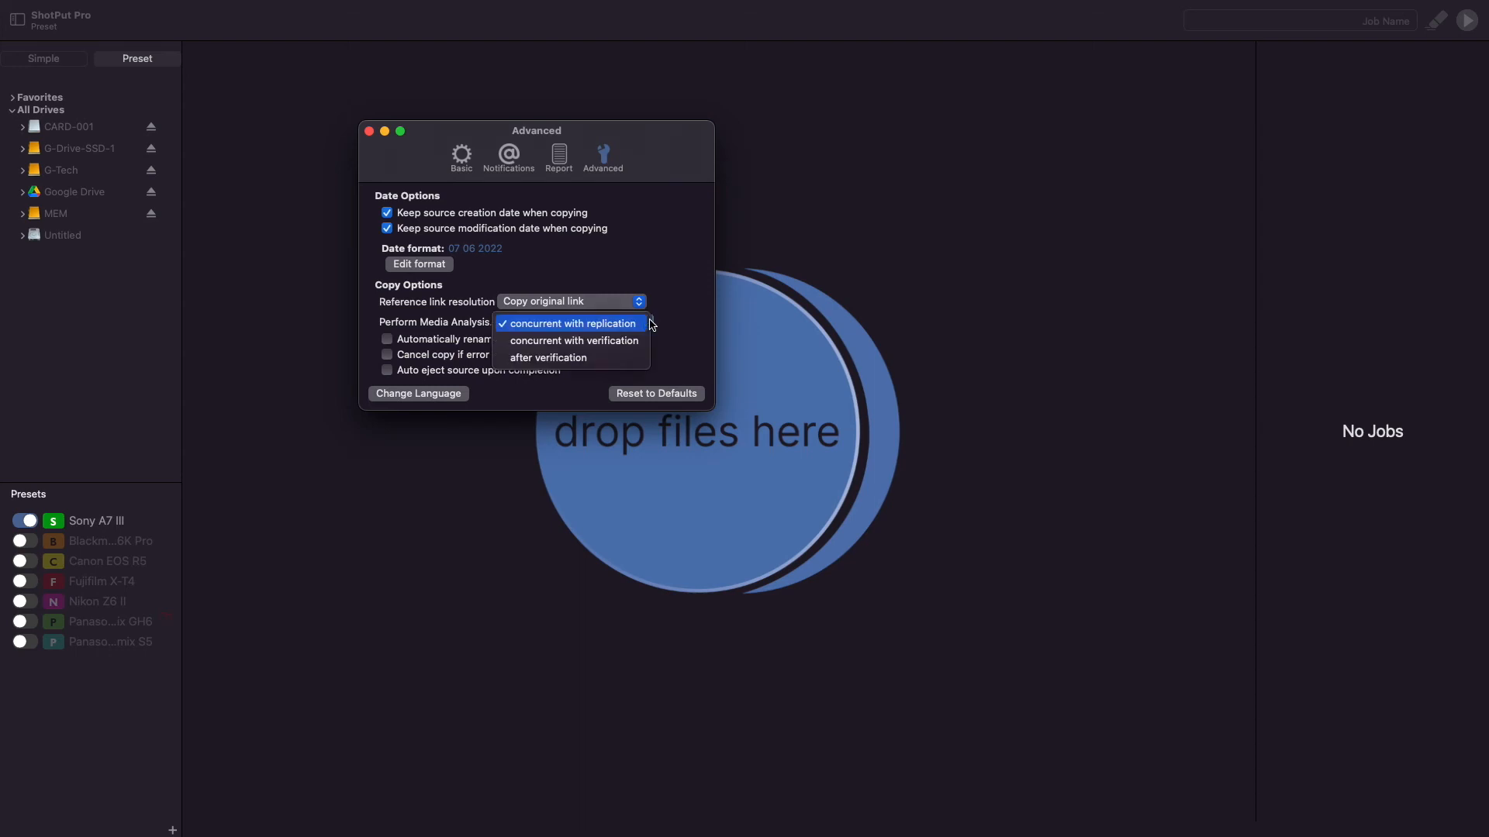
{"action": "mouse_move", "coordinate": [574, 341]}
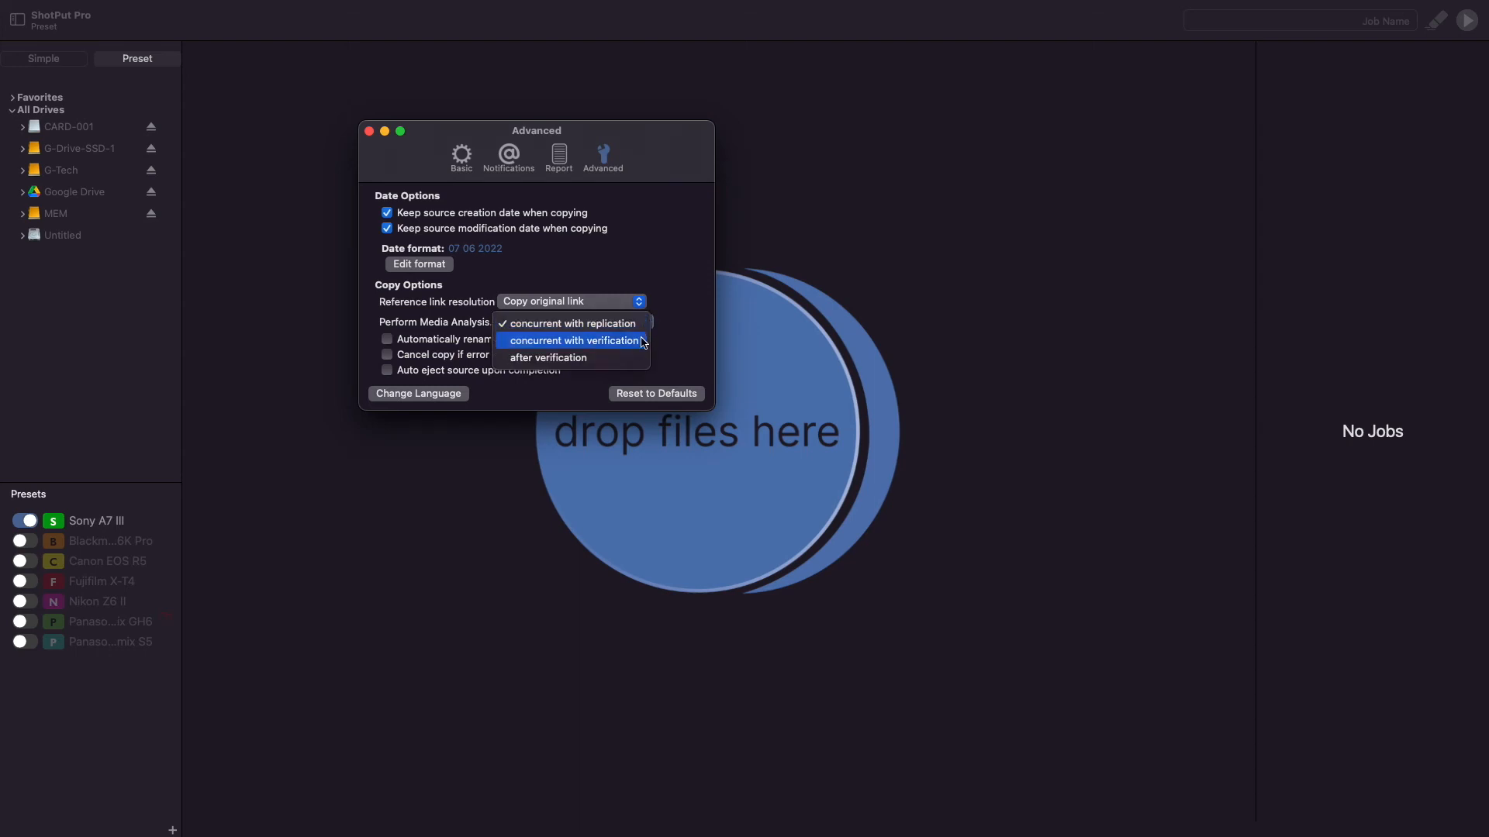
{"action": "mouse_move", "coordinate": [547, 358]}
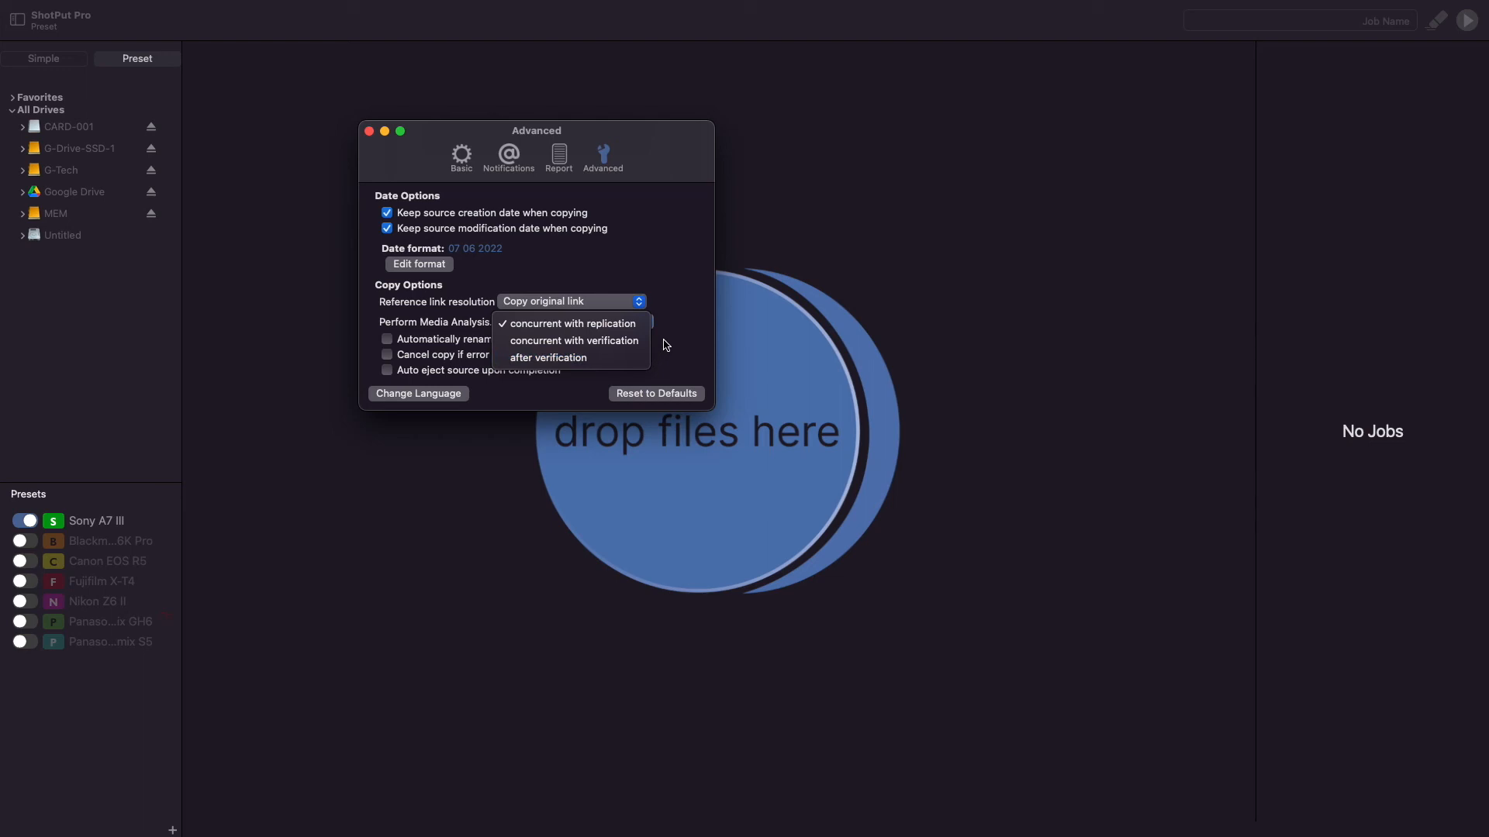
{"action": "mouse_move", "coordinate": [572, 340]}
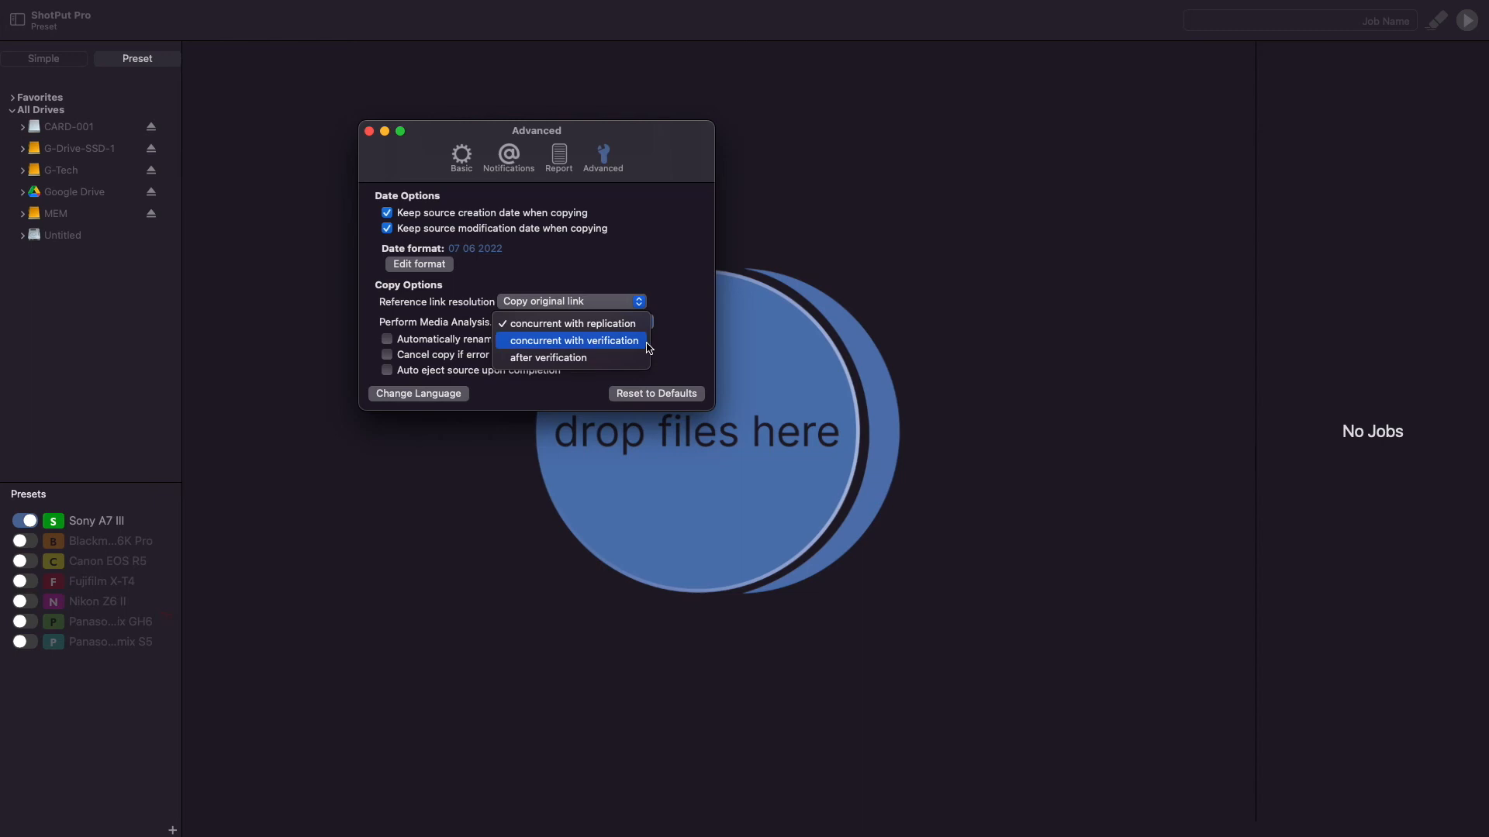
{"action": "left_click", "coordinate": [549, 358]}
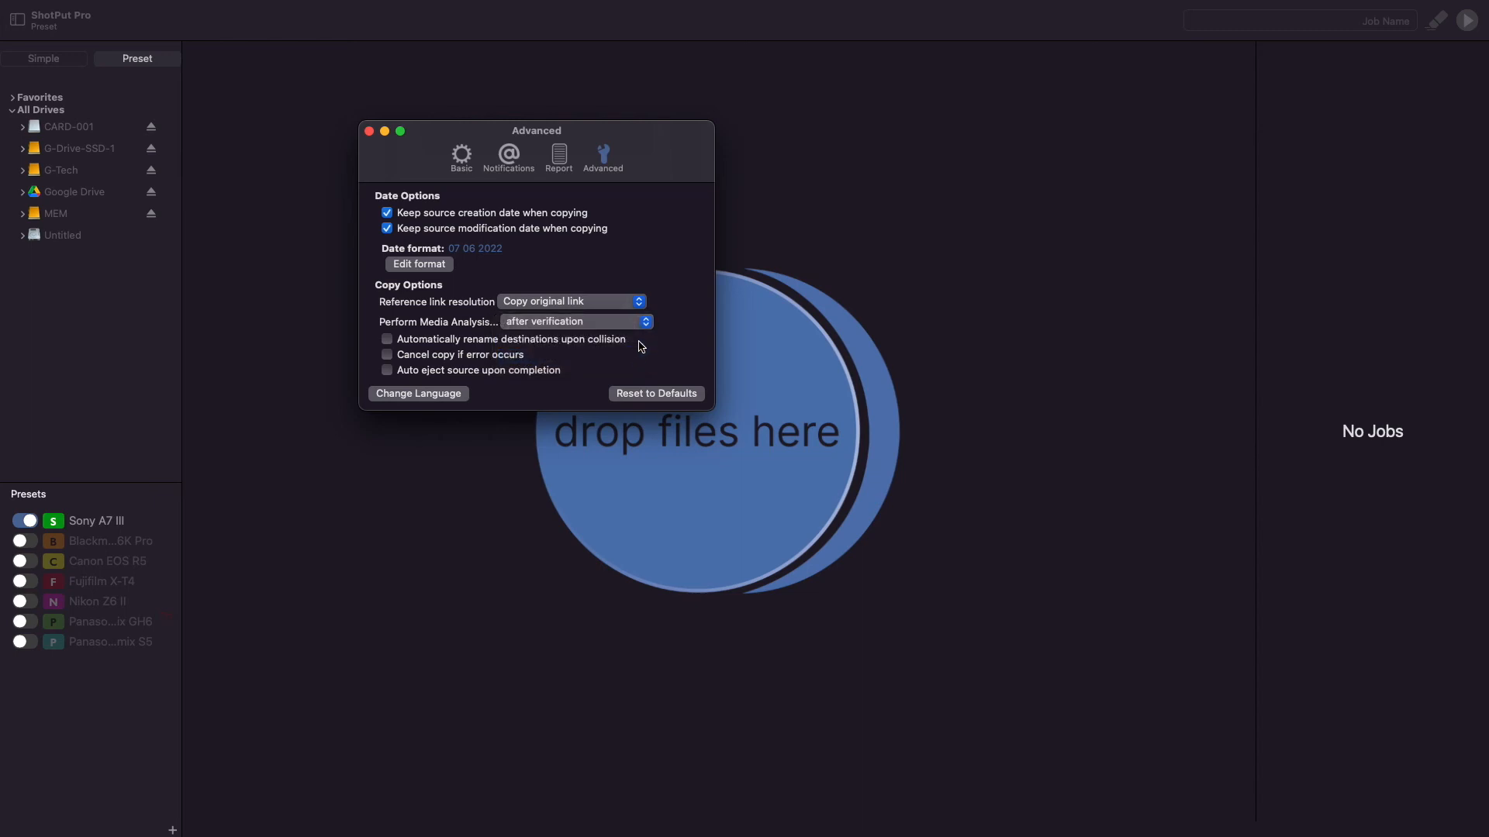
{"action": "left_click", "coordinate": [577, 321]}
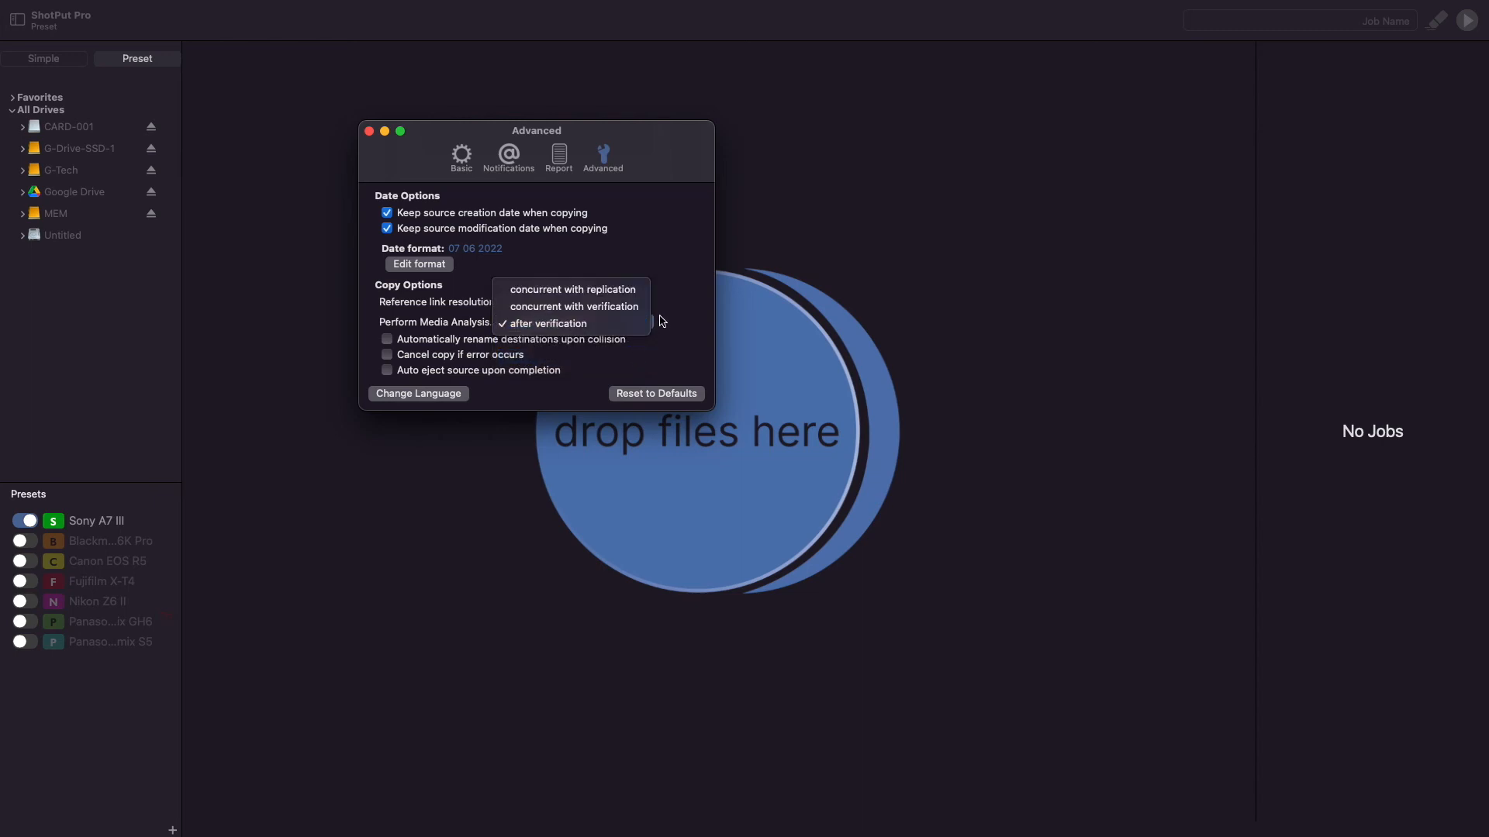
{"action": "mouse_move", "coordinate": [569, 288]}
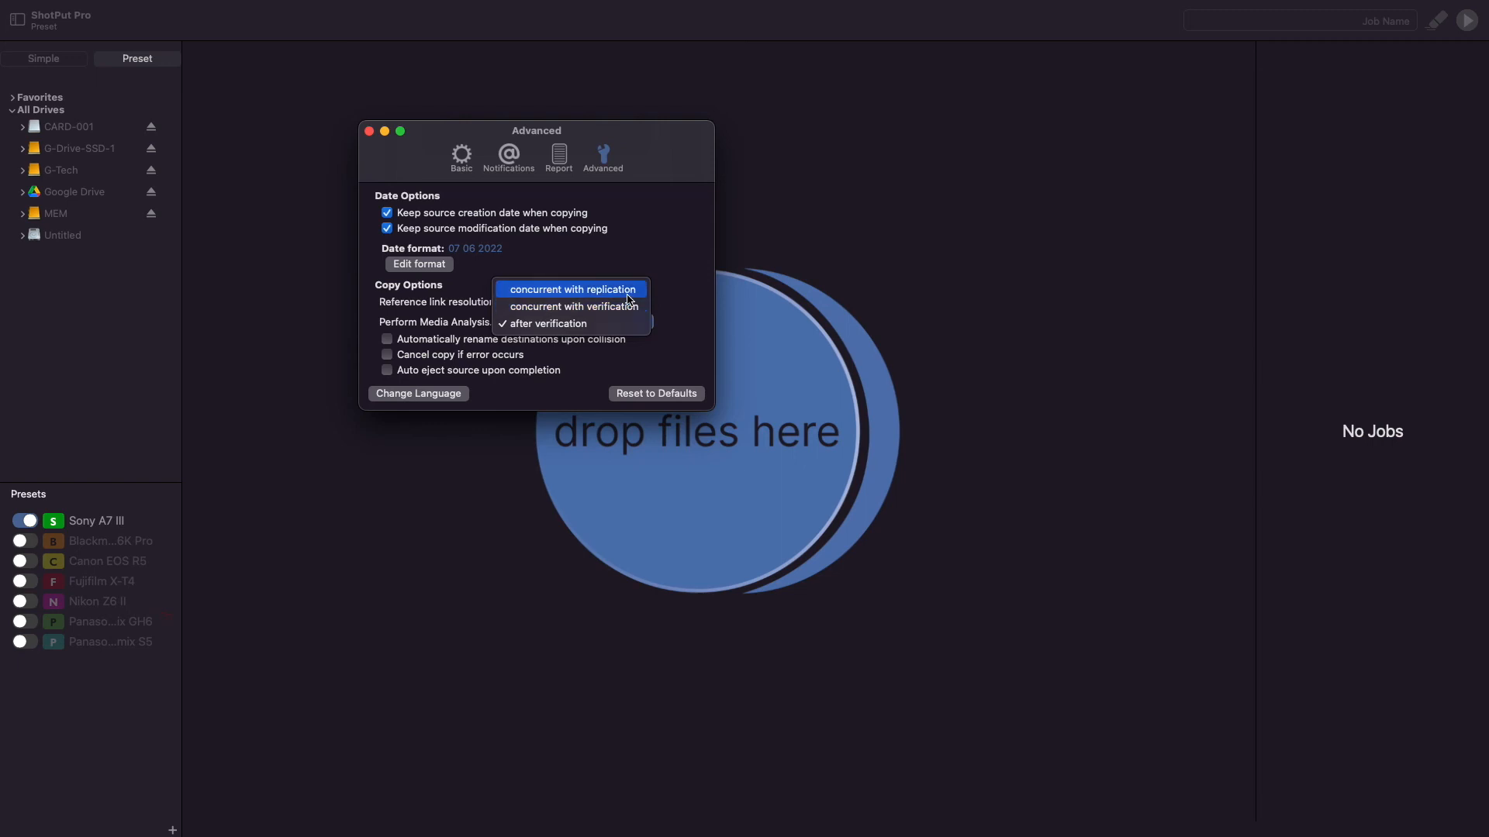
{"action": "left_click", "coordinate": [571, 290]}
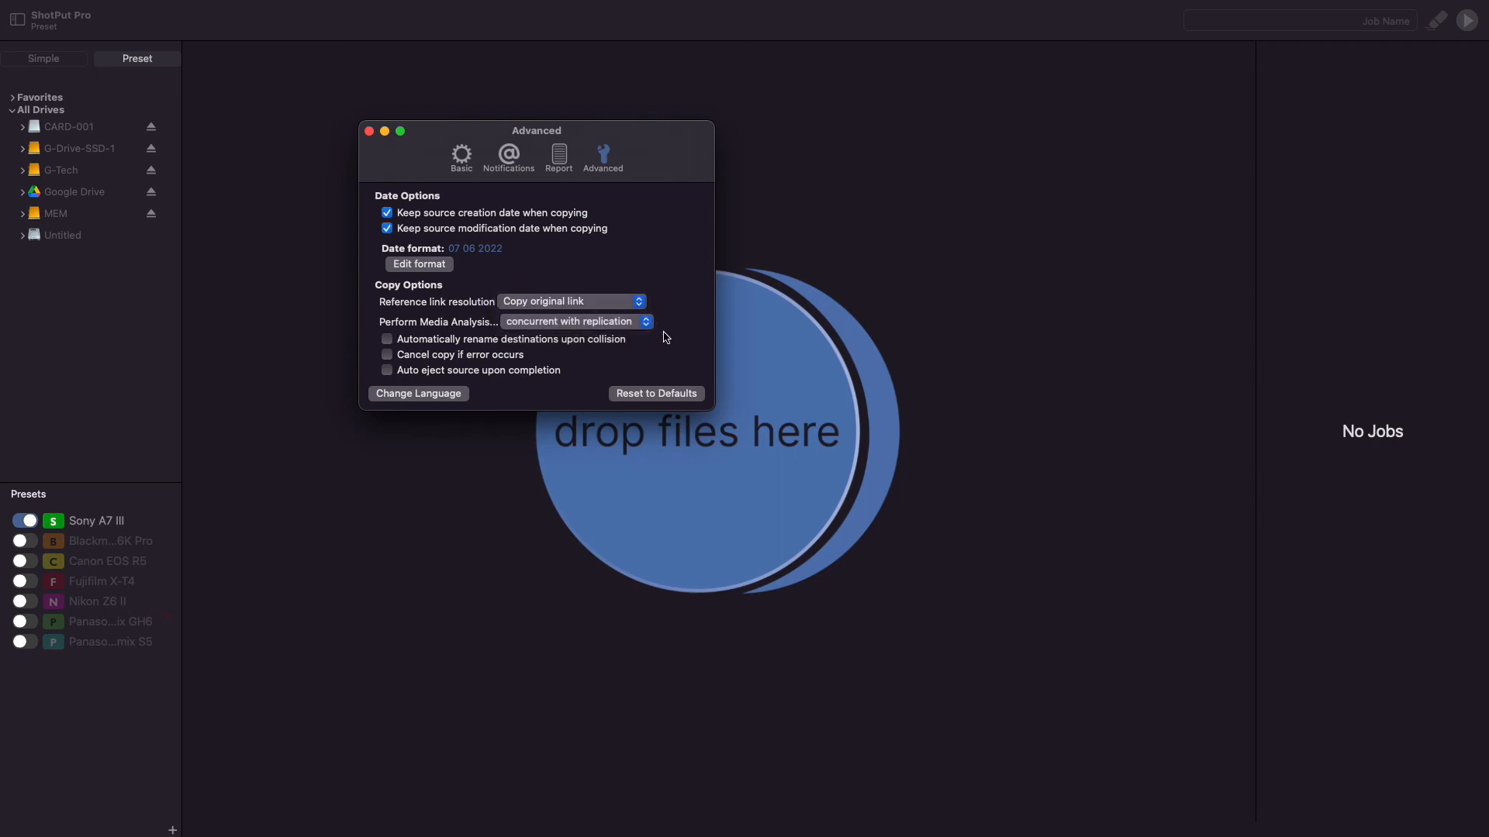
{"action": "mouse_move", "coordinate": [379, 338]}
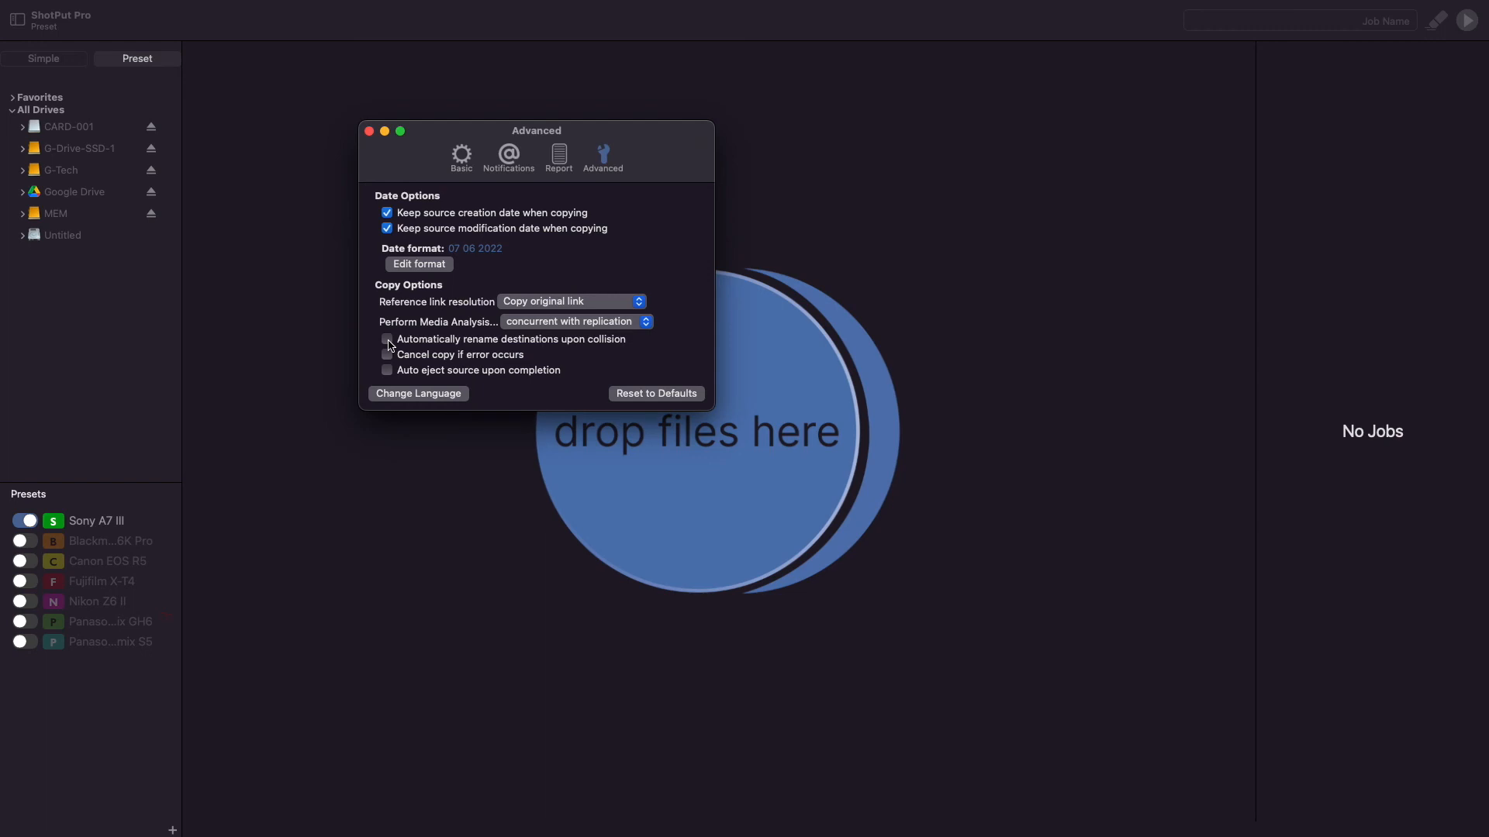
- Enable auto-rename on collision, cancel copy on error, and auto-eject source on completion
{"action": "left_click", "coordinate": [388, 339]}
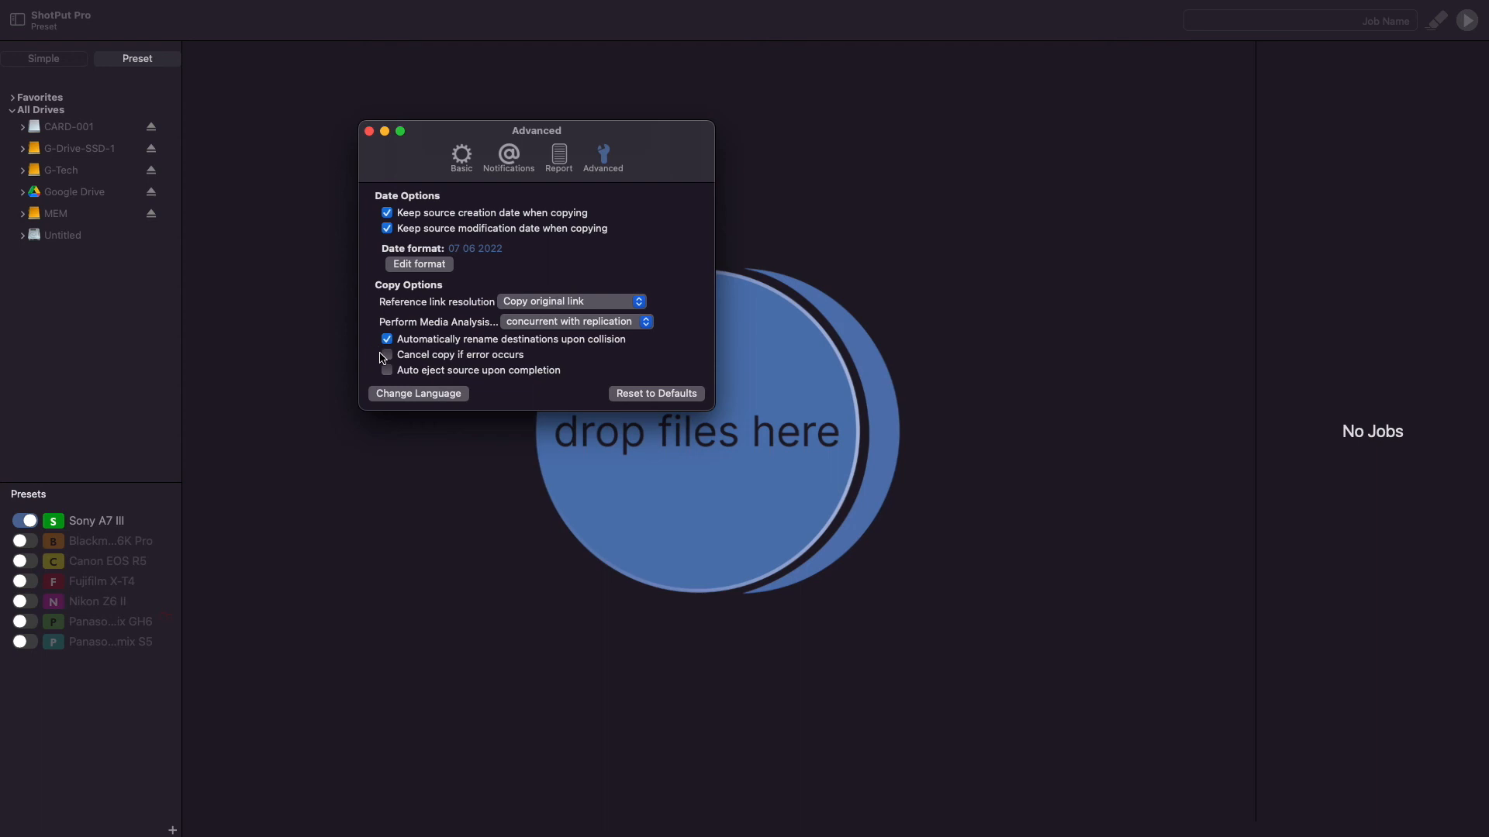
{"action": "left_click", "coordinate": [386, 353]}
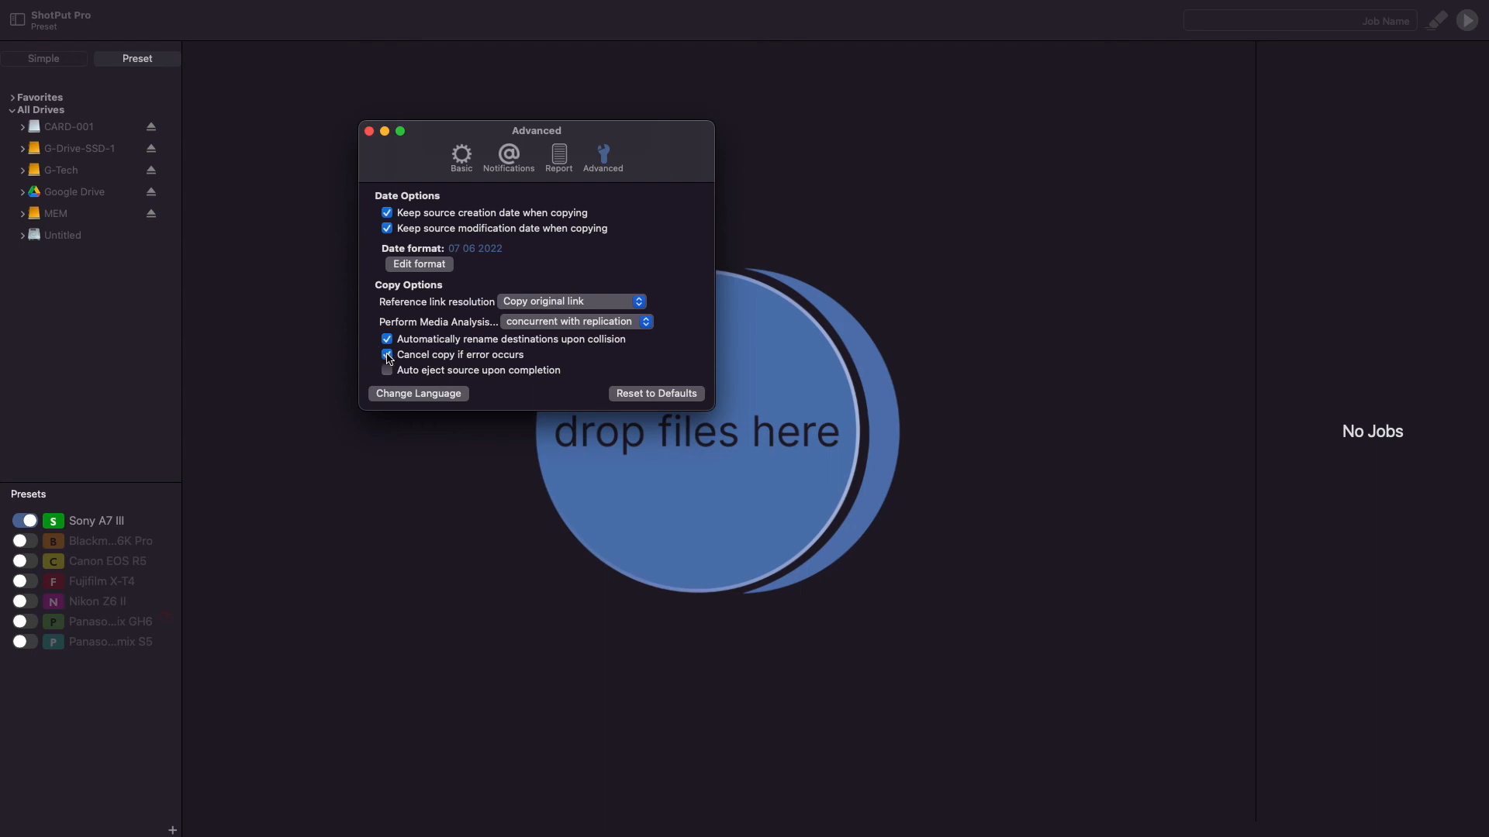
{"action": "left_click", "coordinate": [386, 353]}
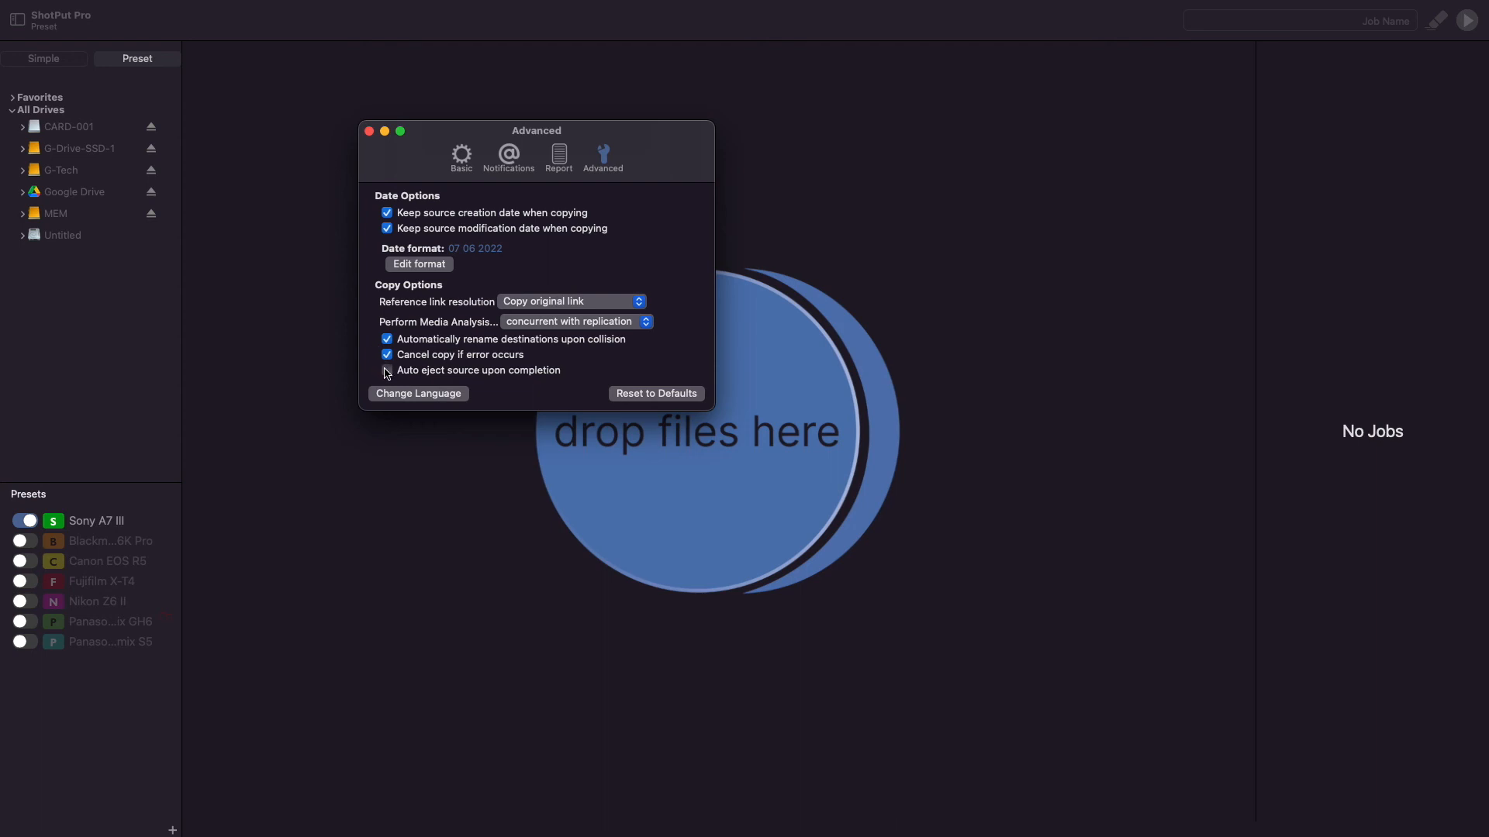
{"action": "left_click", "coordinate": [386, 369]}
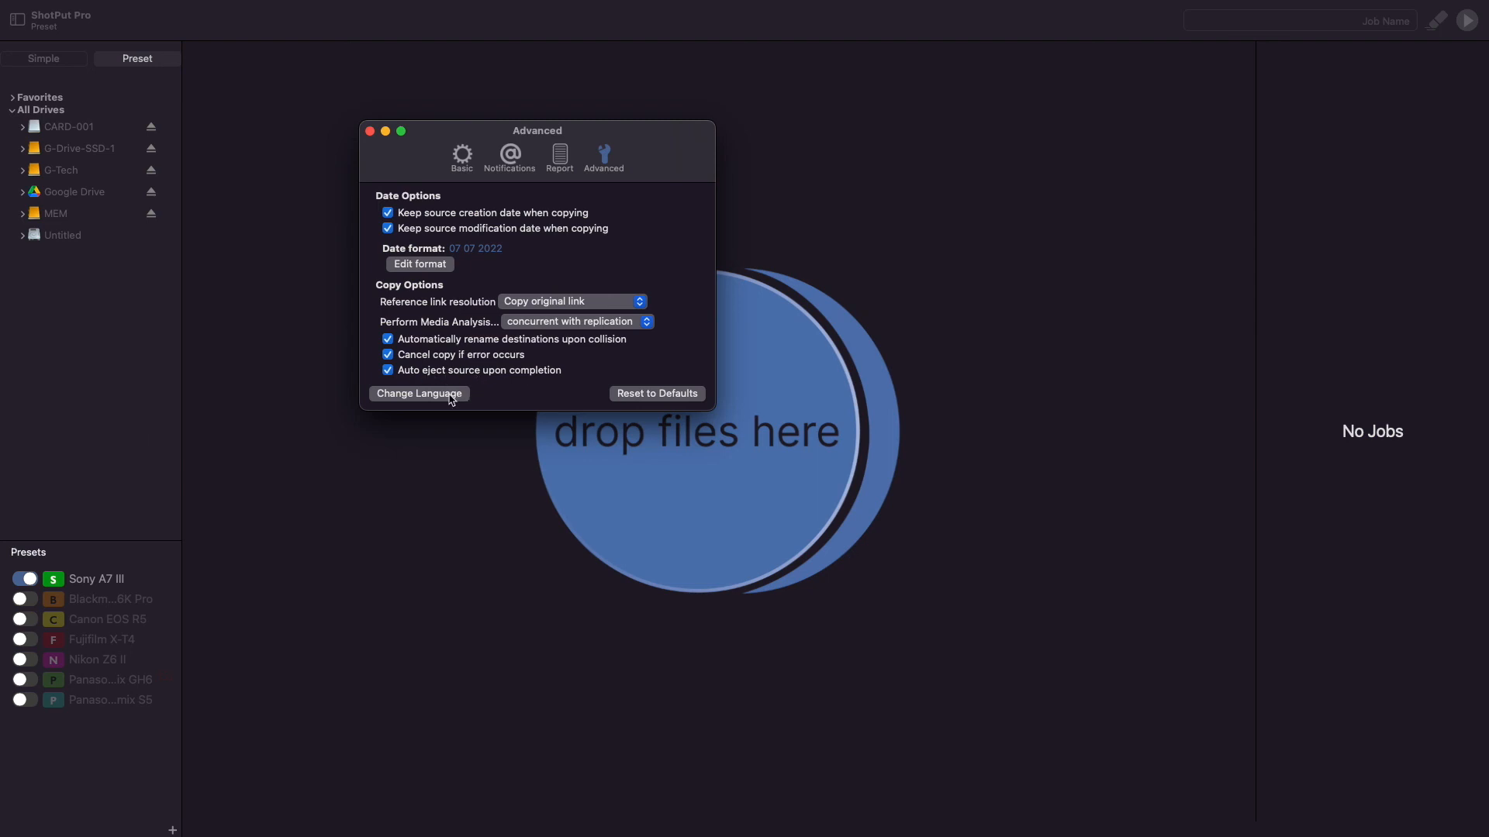
{"action": "mouse_move", "coordinate": [618, 391]}
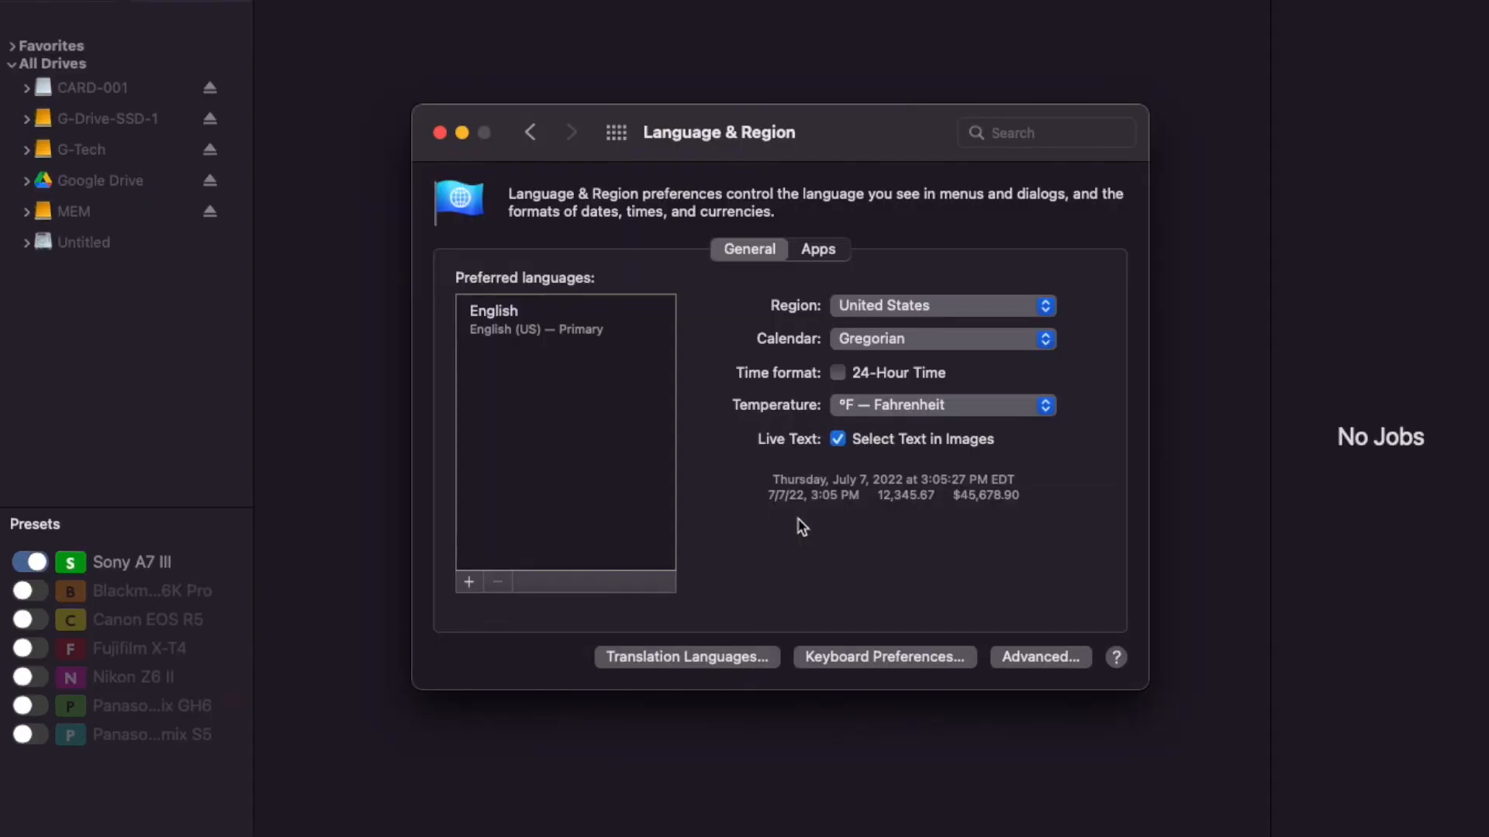
- In Language & Region's Apps list, view the language choices offered for ShotPutPro
{"action": "left_click", "coordinate": [817, 249]}
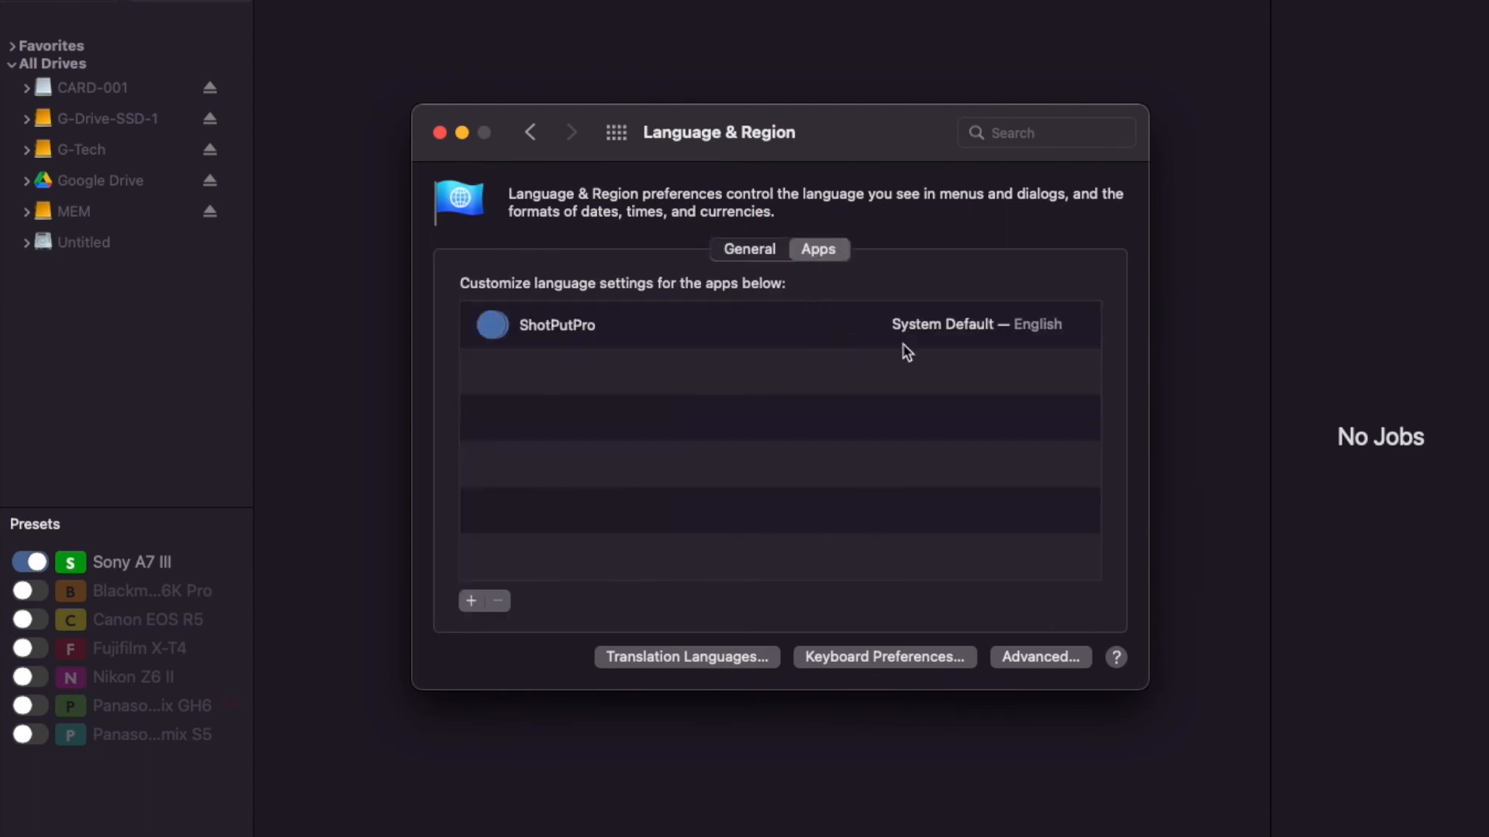
{"action": "left_click", "coordinate": [977, 324]}
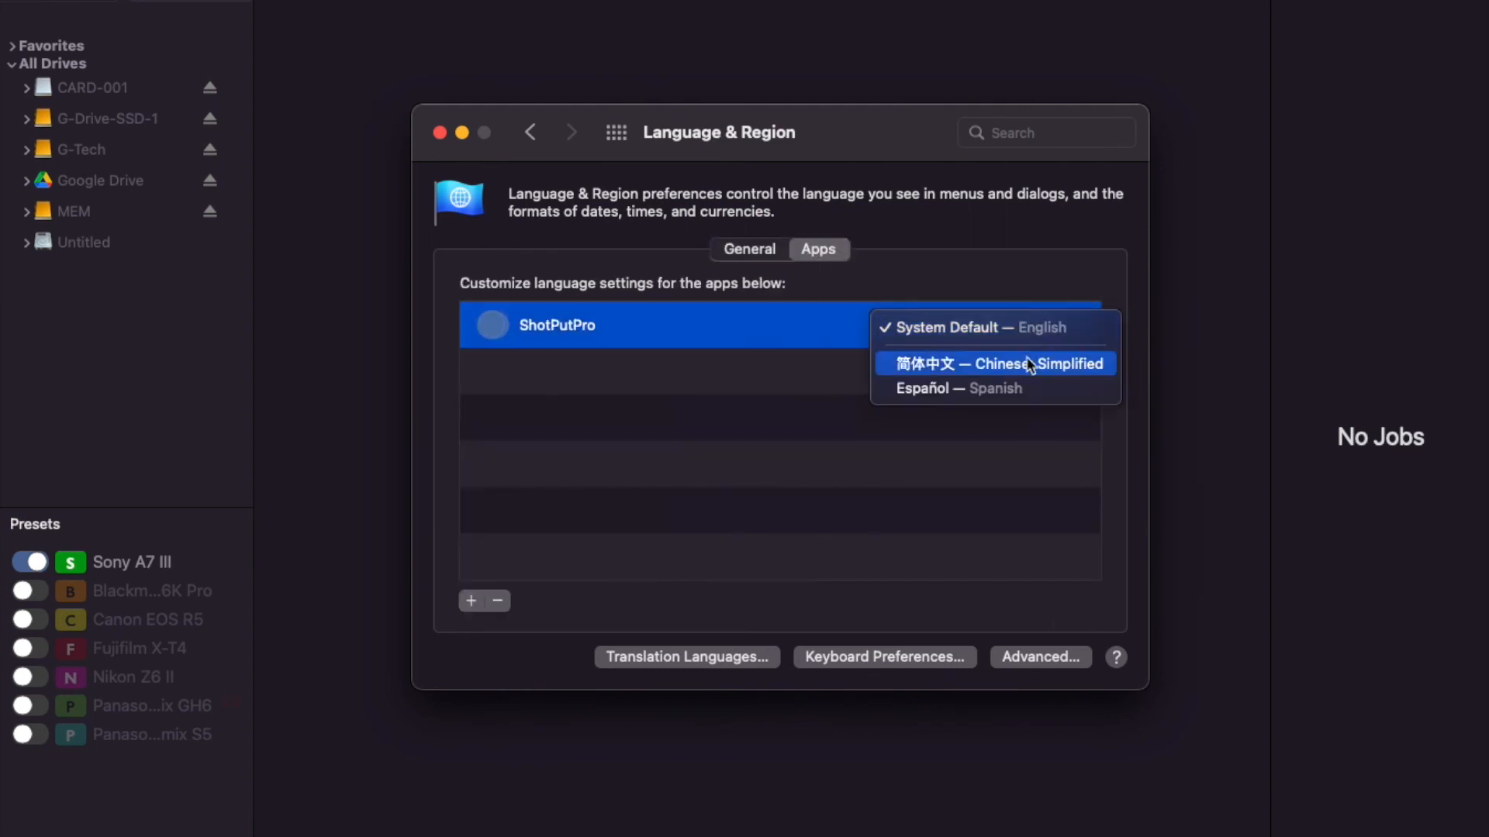
{"action": "mouse_move", "coordinate": [996, 388]}
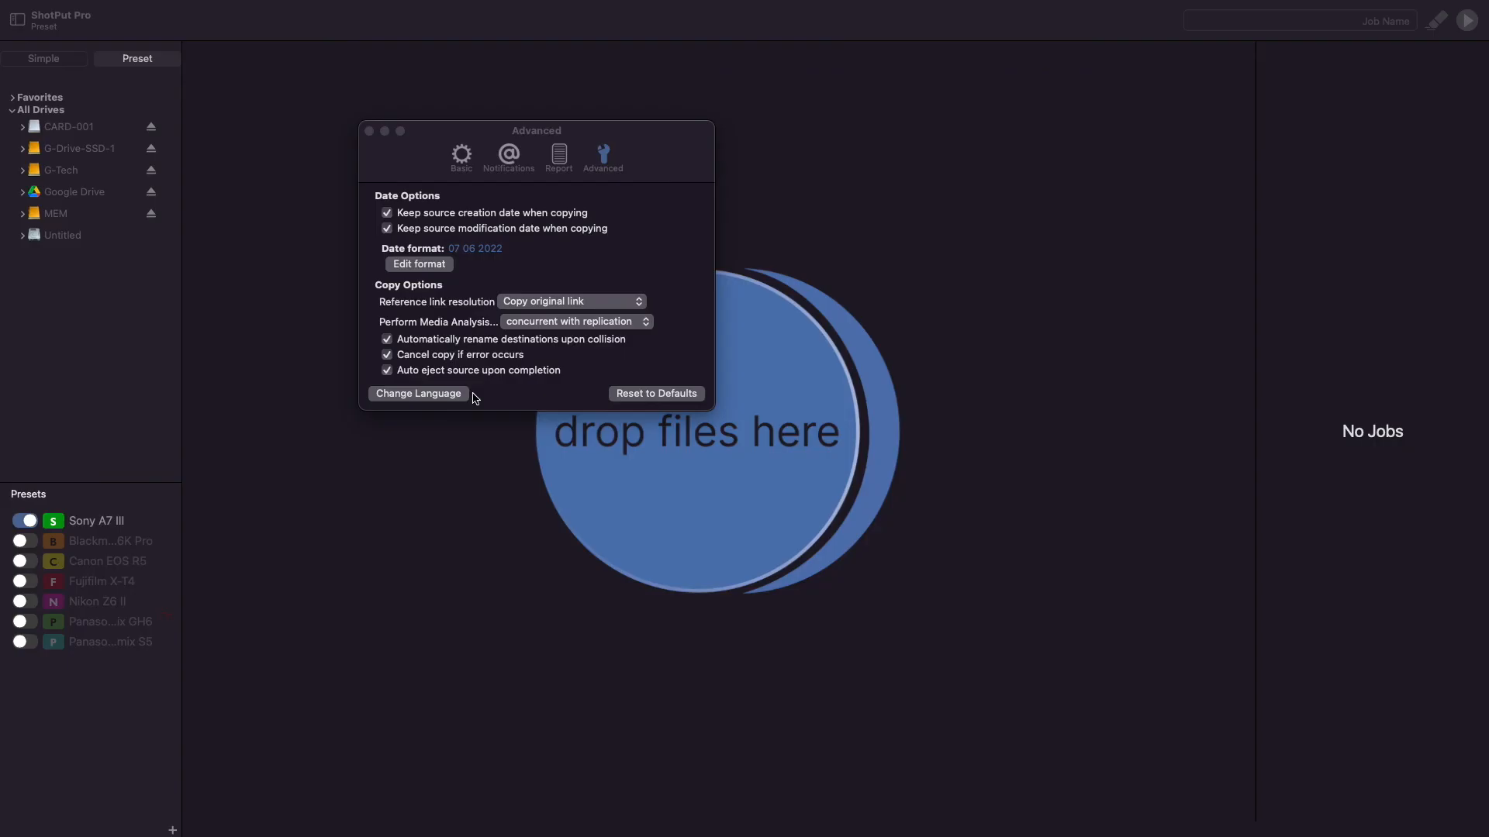
- Reset the Advanced preferences to their default values
{"action": "left_click", "coordinate": [654, 392]}
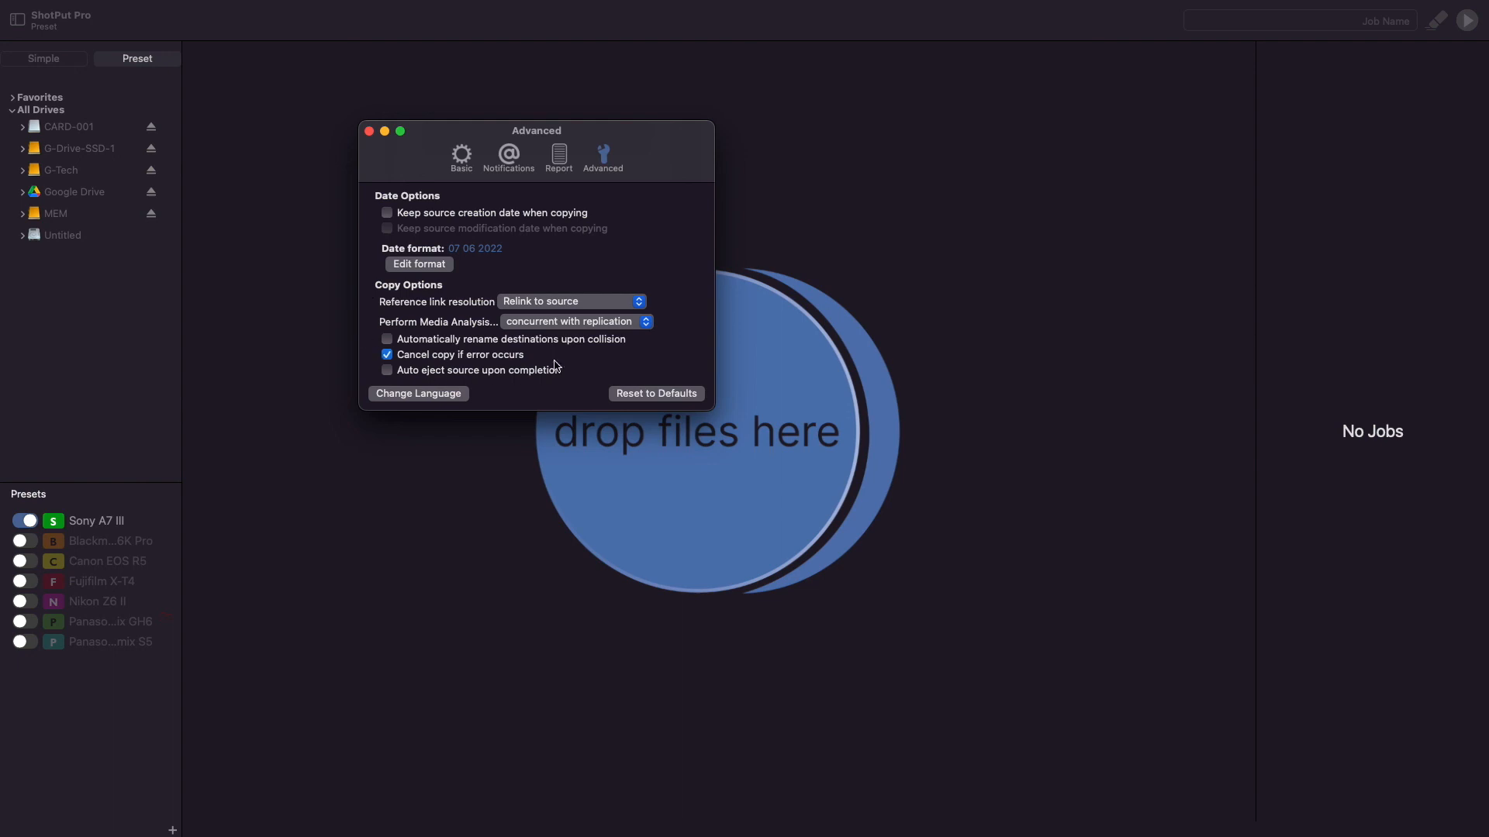
{"action": "mouse_move", "coordinate": [570, 264]}
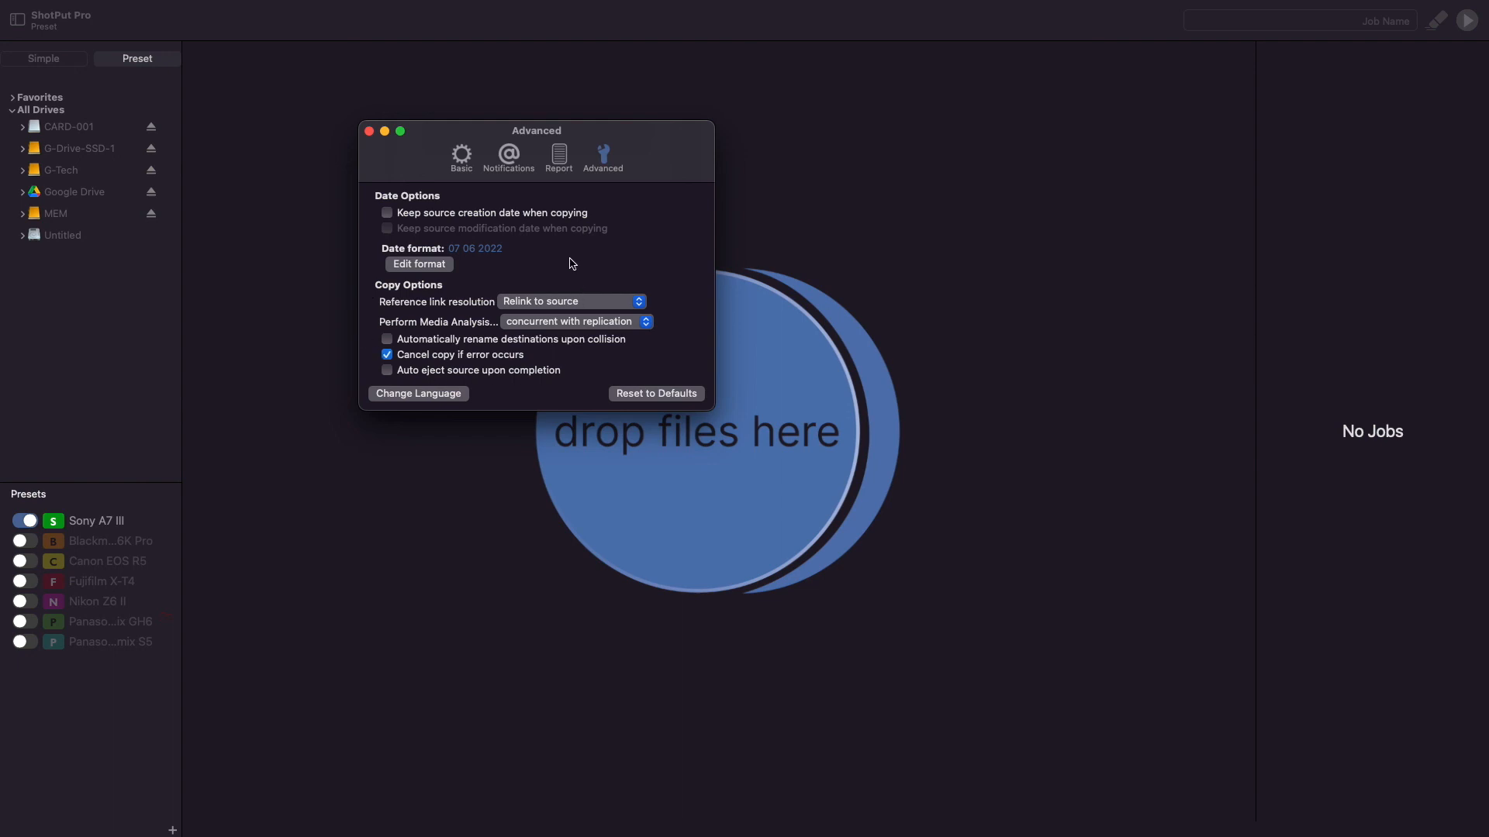
{"action": "mouse_move", "coordinate": [483, 171]}
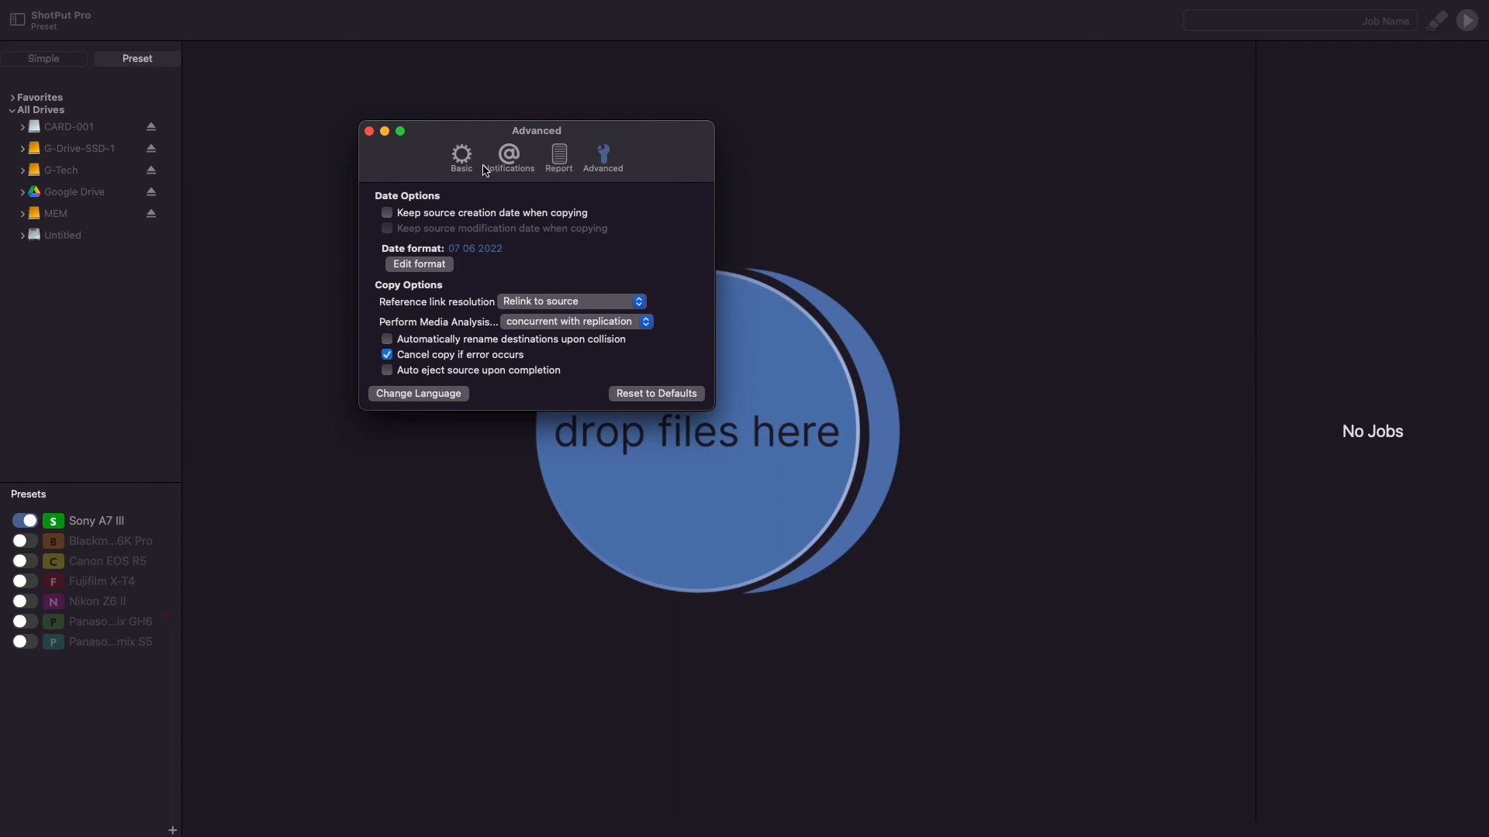
{"action": "mouse_move", "coordinate": [585, 289]}
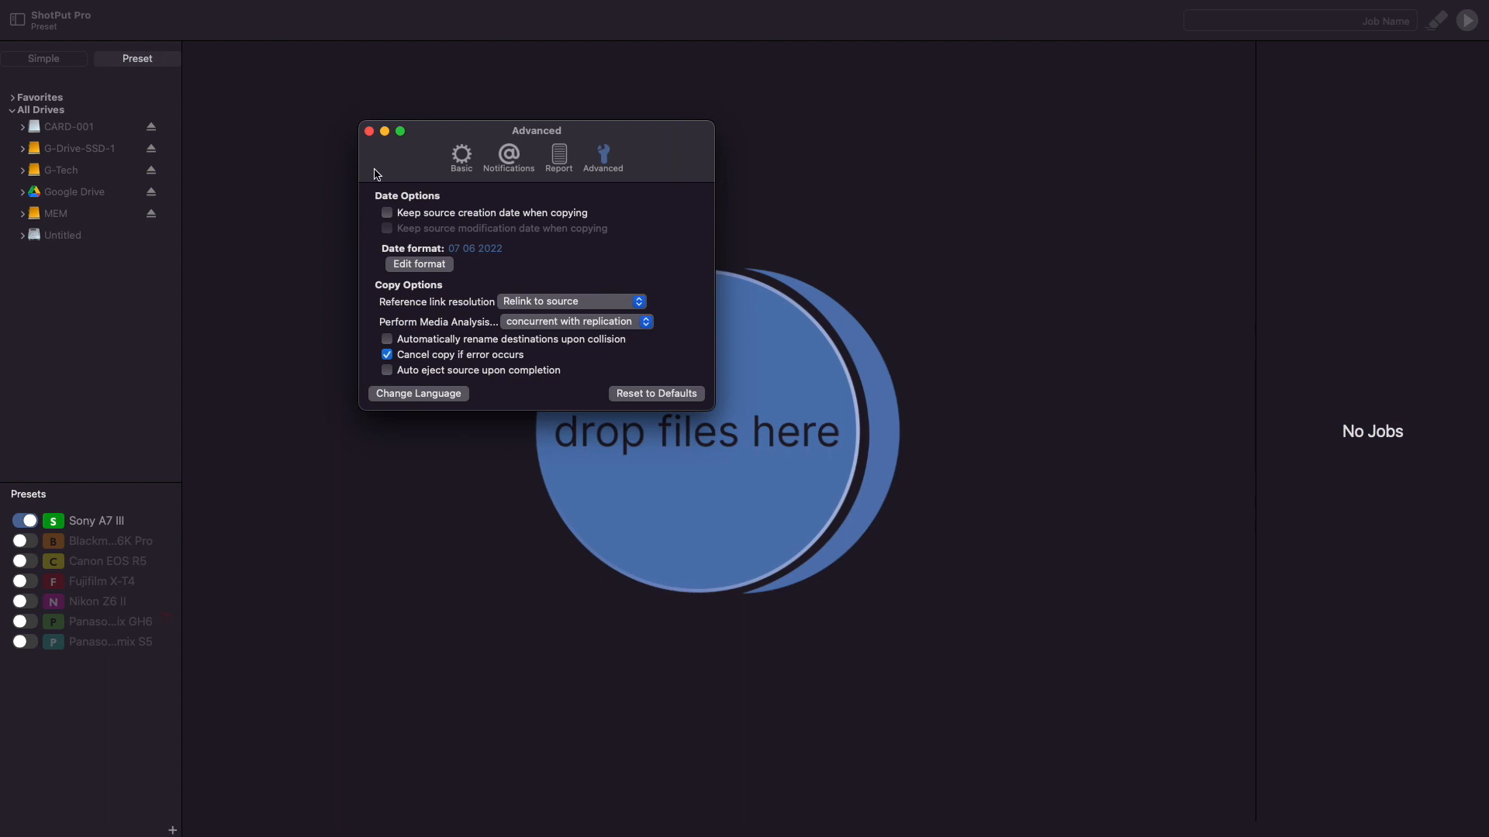
- Close the Advanced preferences window, returning to the main drop-files window
{"action": "left_click", "coordinate": [369, 131]}
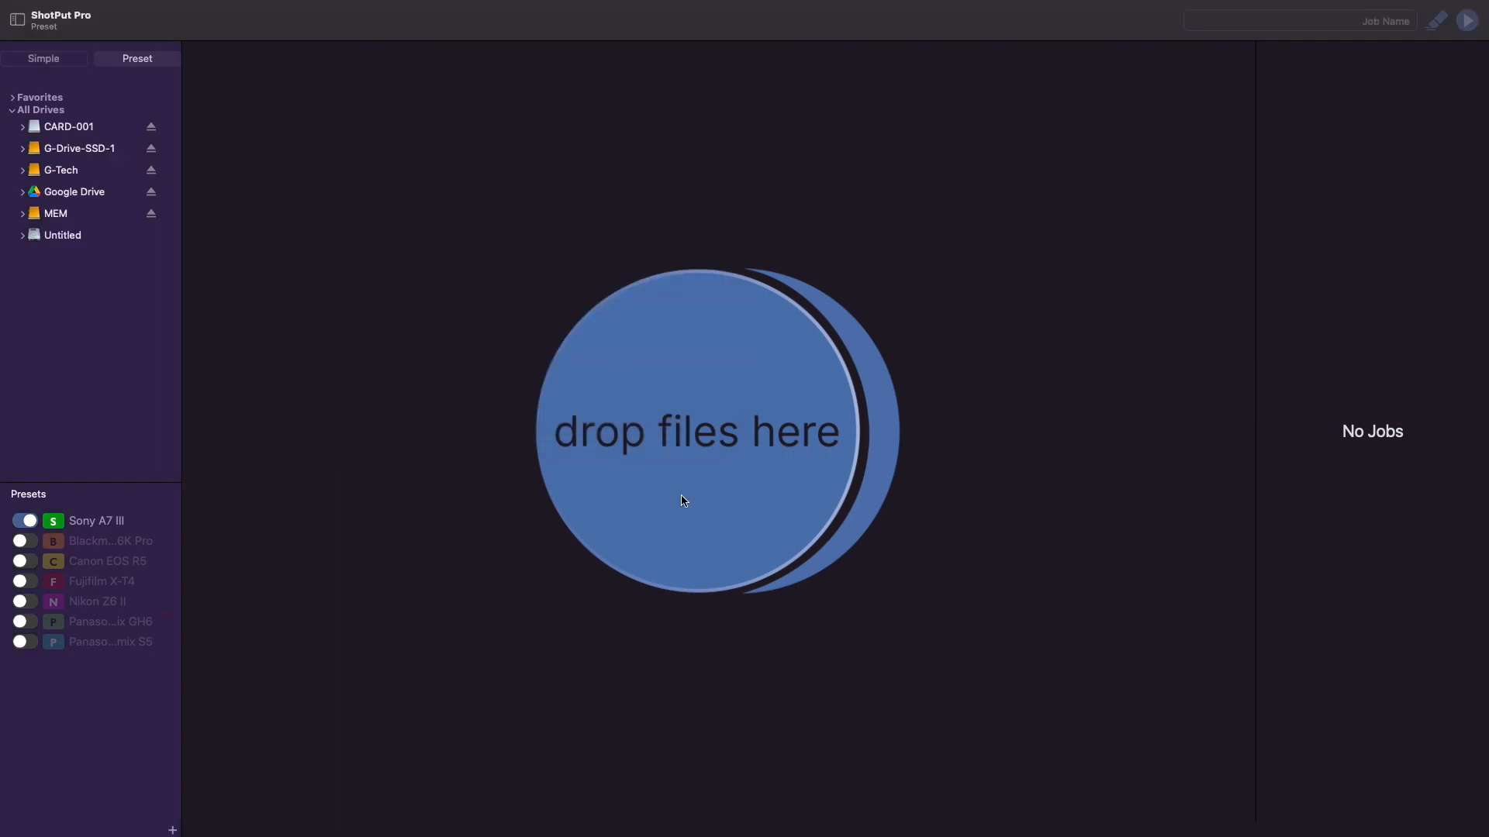
{"action": "mouse_move", "coordinate": [735, 510]}
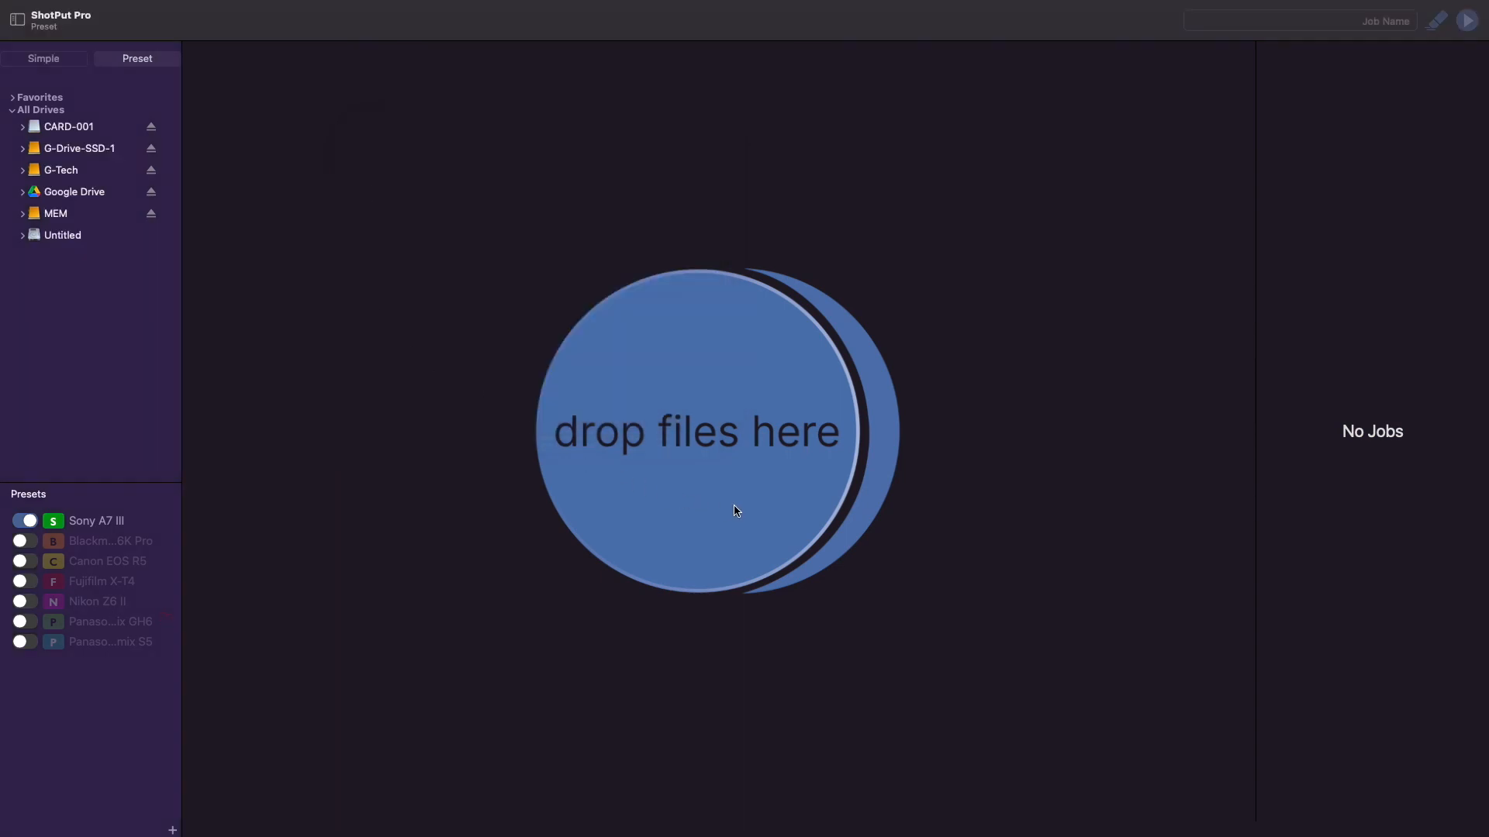